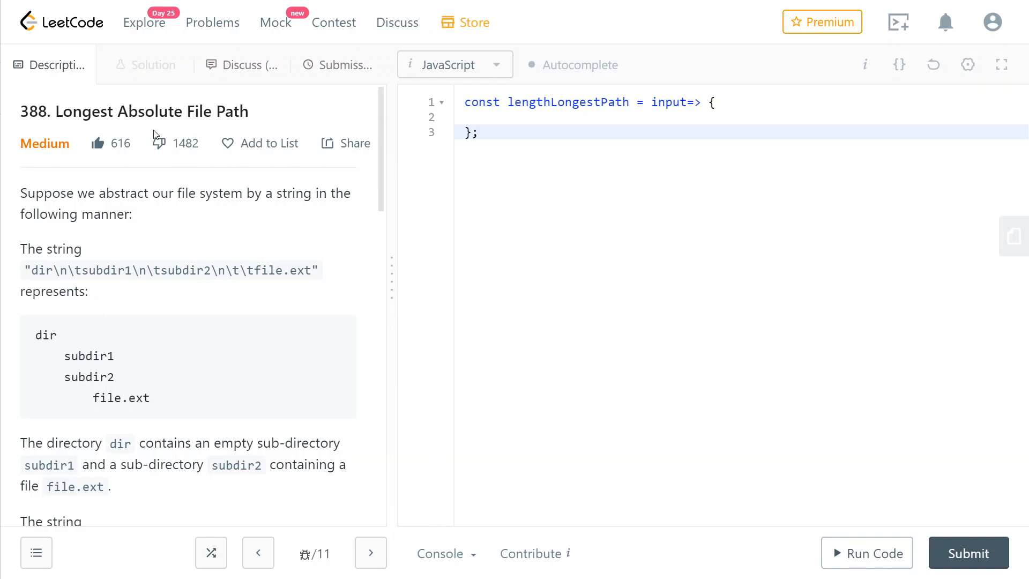
- Review the problem's example directory tree, highlighting the file and subdir2 entries
{"action": "left_click", "coordinate": [160, 143]}
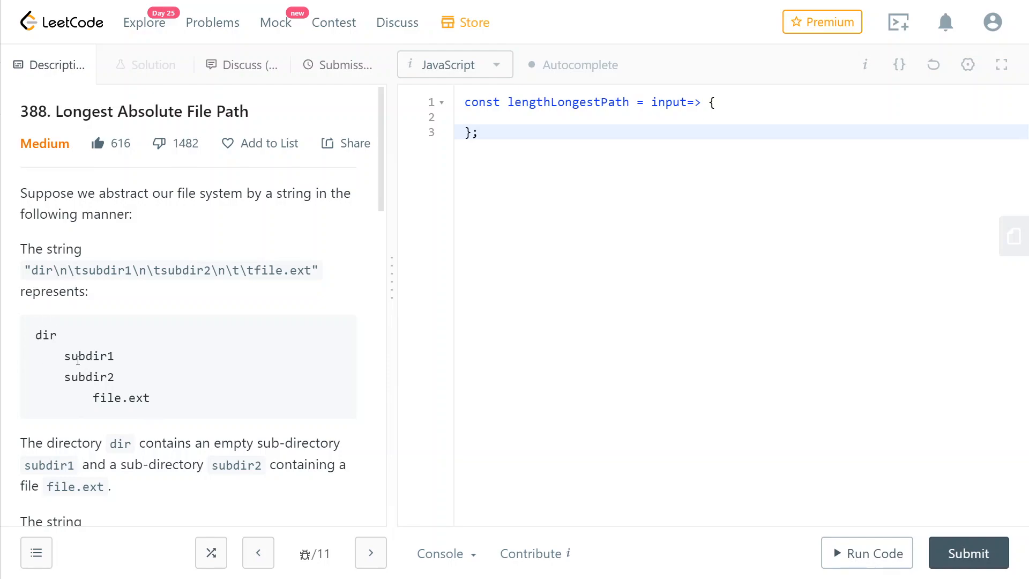
{"action": "mouse_move", "coordinate": [52, 348]}
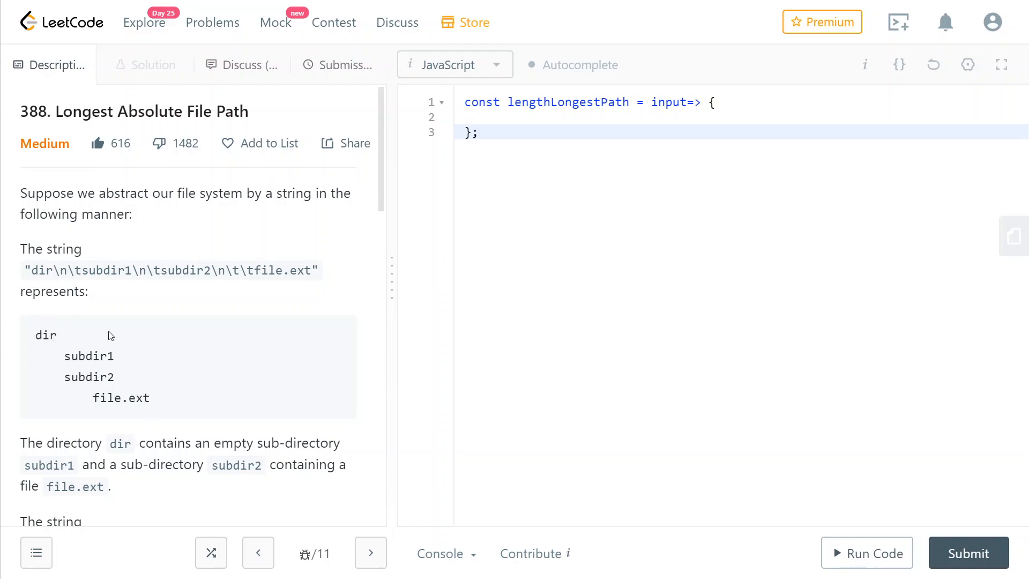
{"action": "mouse_move", "coordinate": [94, 372]}
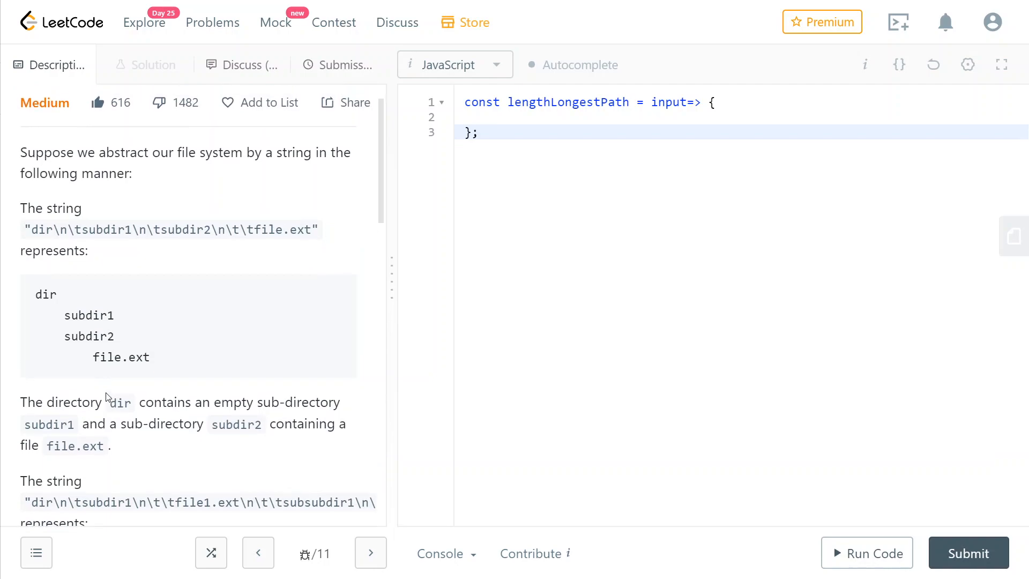
{"action": "double_click", "coordinate": [106, 357]}
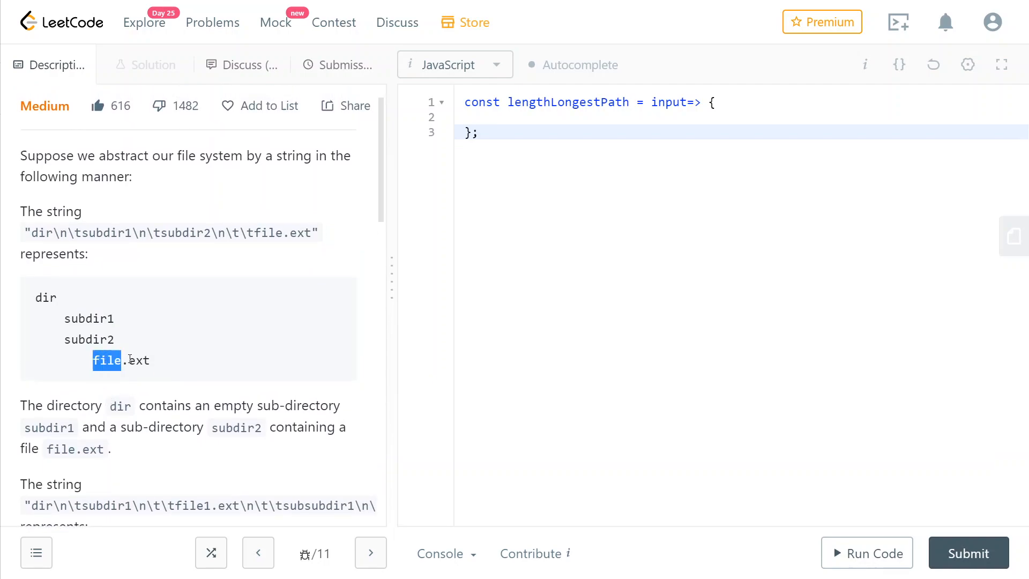
{"action": "scroll", "scroll_direction": "down", "scroll_amount": 3}
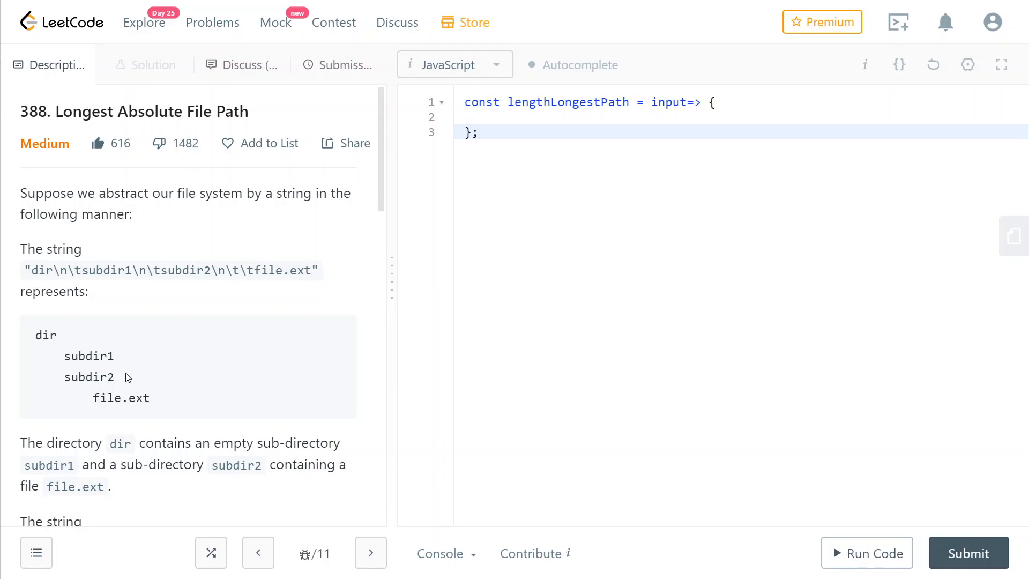
{"action": "mouse_move", "coordinate": [64, 382]}
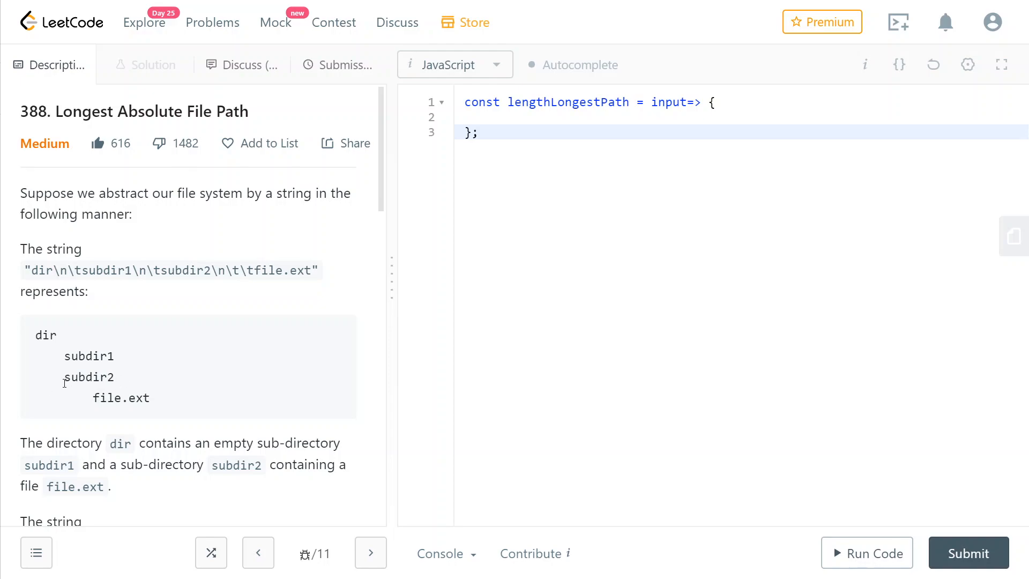
{"action": "mouse_move", "coordinate": [96, 360]}
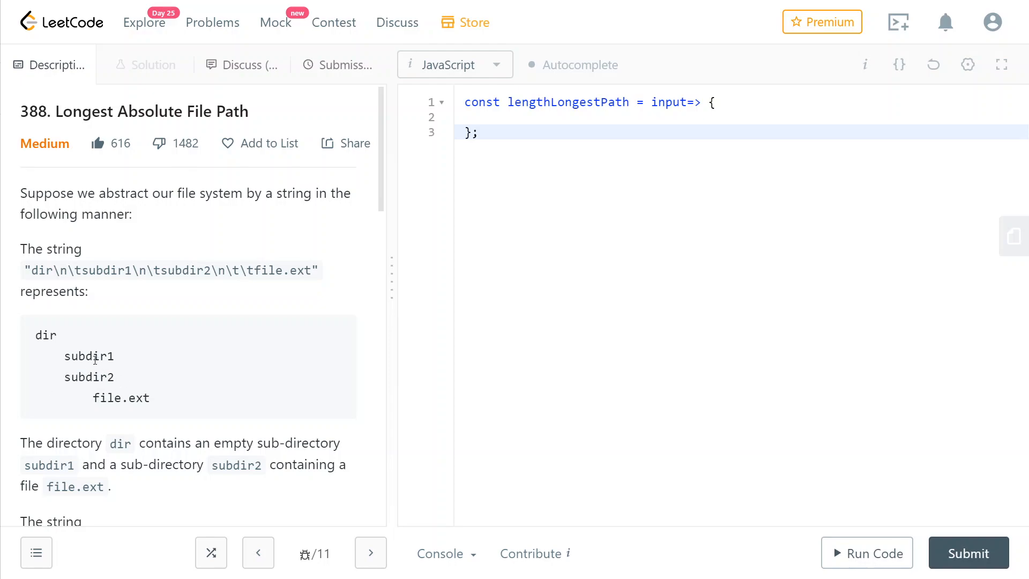
{"action": "double_click", "coordinate": [71, 270]}
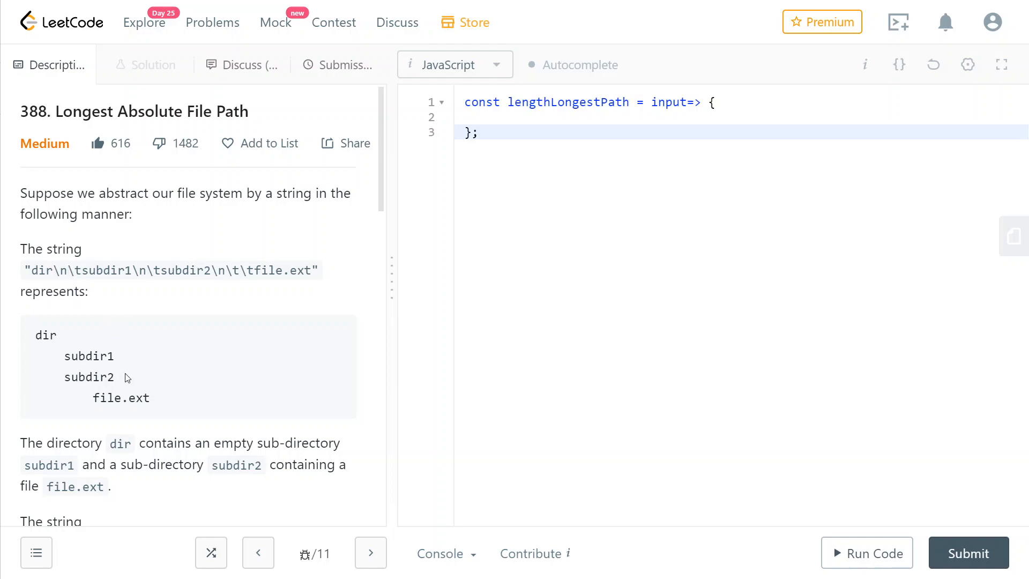
{"action": "mouse_move", "coordinate": [125, 381]}
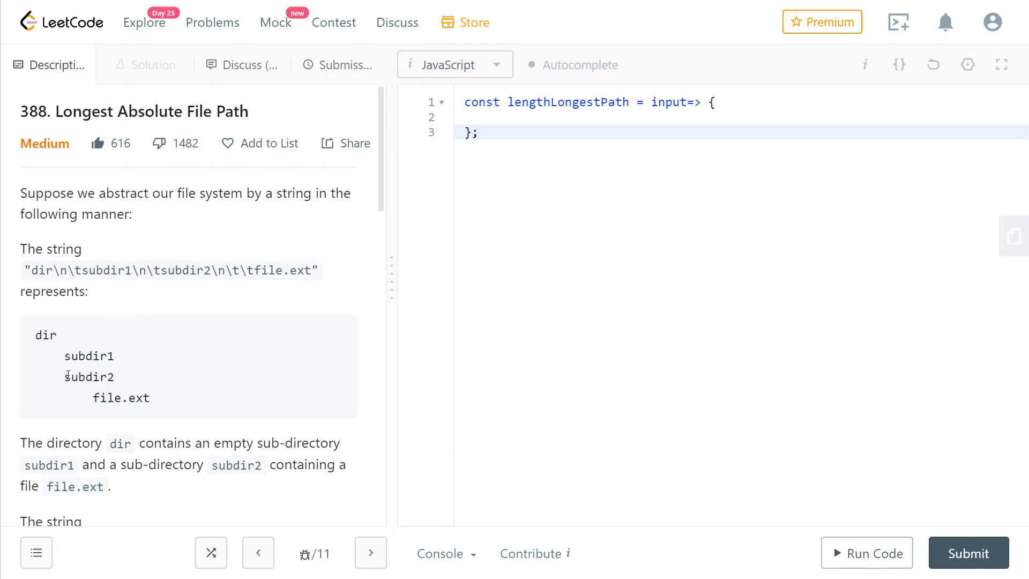
{"action": "double_click", "coordinate": [89, 377]}
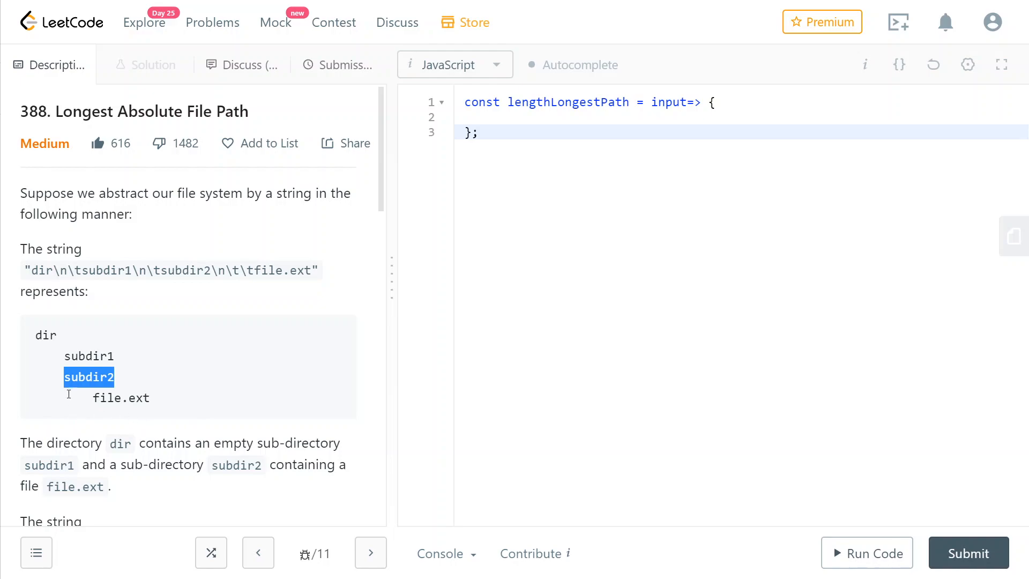
- Declare stack, maxFound and currentLength, return maxFound, and begin for(let row of input)
{"action": "left_click", "coordinate": [479, 133]}
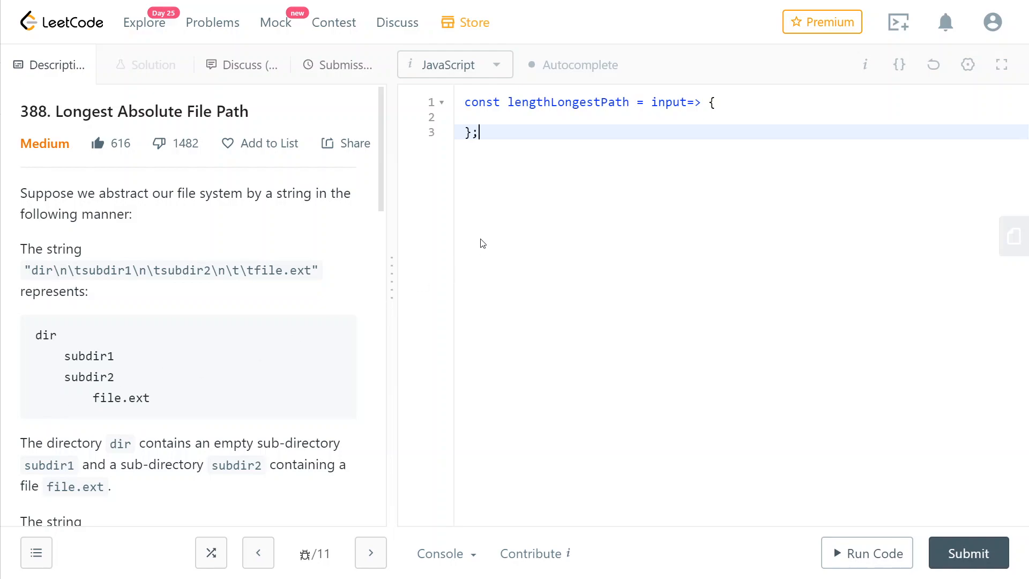
{"action": "mouse_move", "coordinate": [522, 168]}
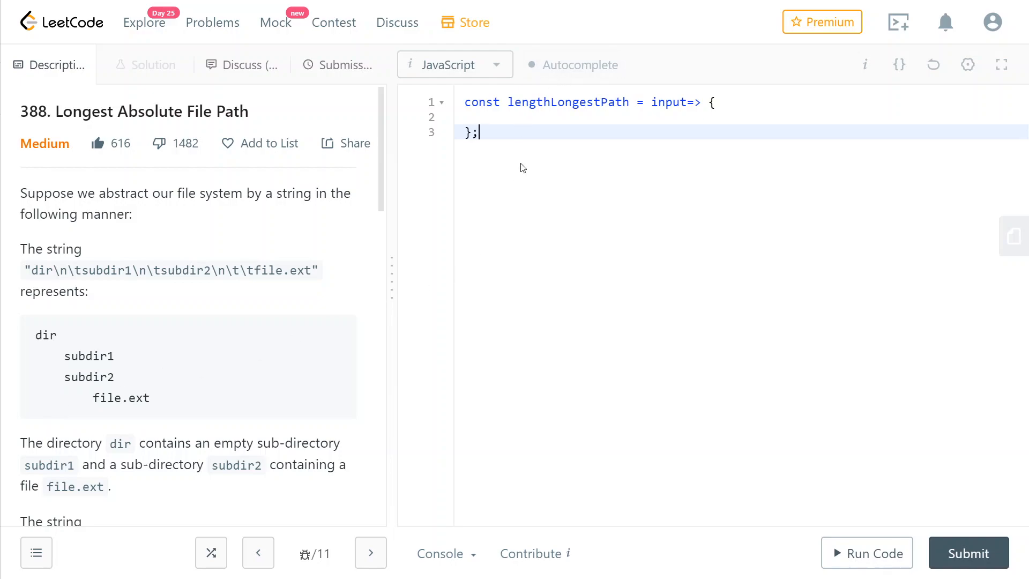
{"action": "type", "text": "let stack = [];"}
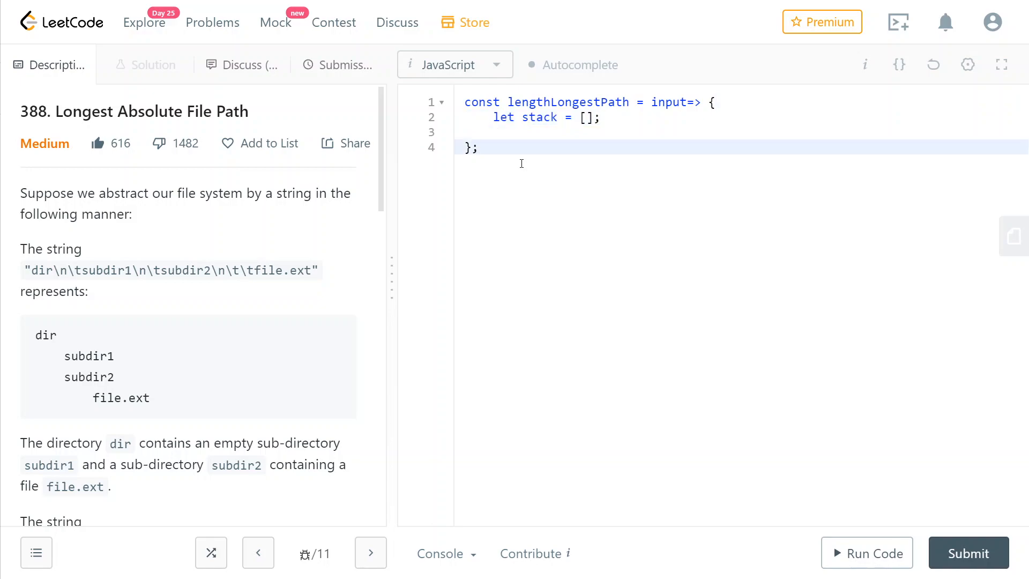
{"action": "type", "text": ", maxFound = 0"}
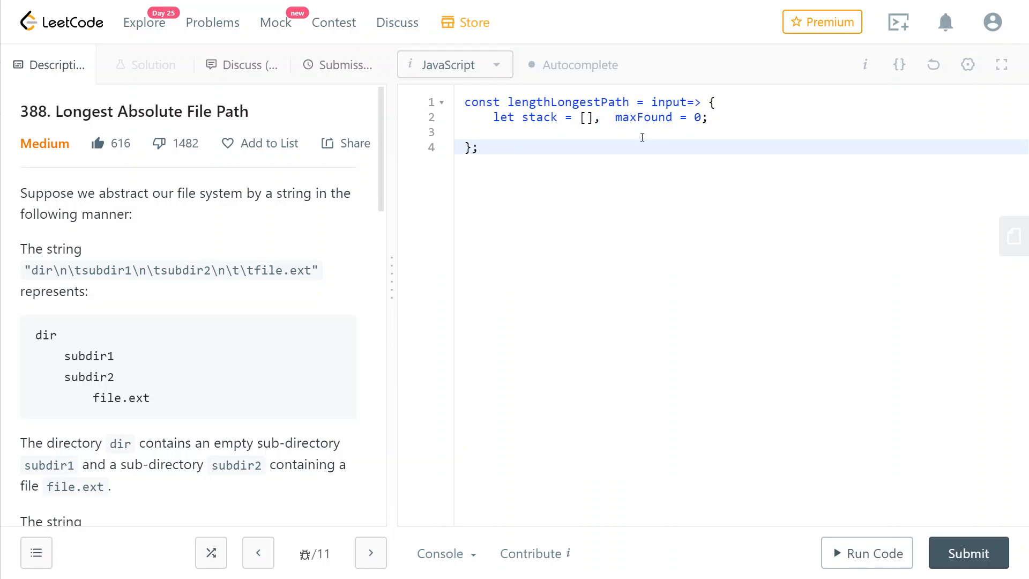
{"action": "type", "text": "return maxFound;"}
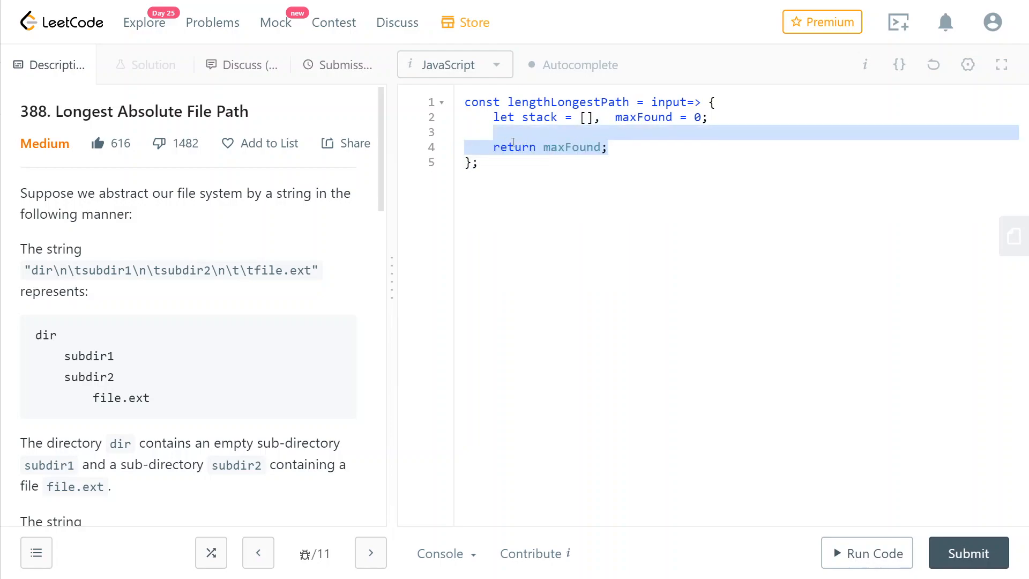
{"action": "type", "text": ", currentLength = 0"}
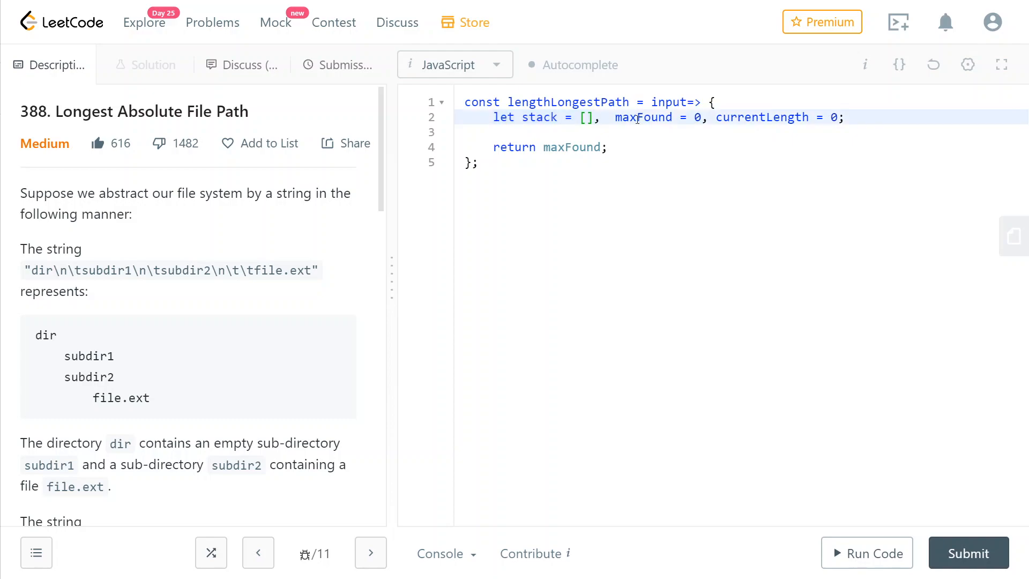
{"action": "type", "text": "for(let row of input)"}
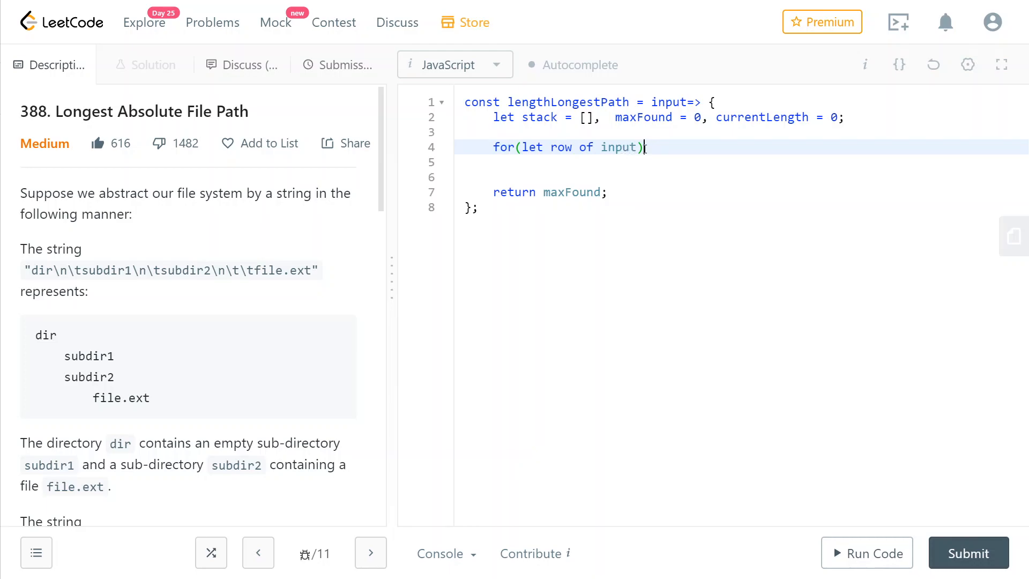
- Iterate over input.split('\n') and compute const level = row.lastIndexOf('\t')+1 in the body
{"action": "type", "text": ".split('\\n')"}
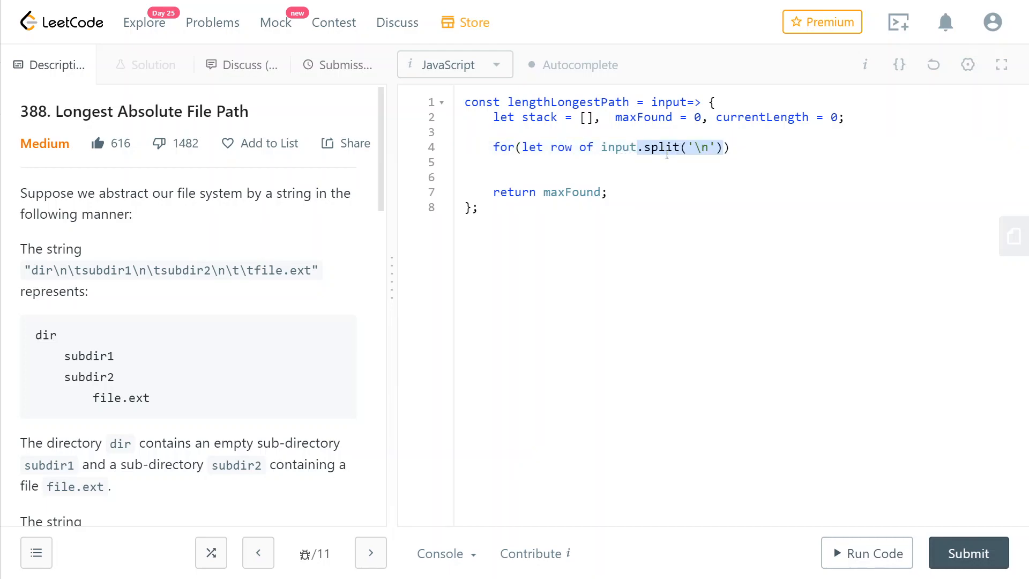
{"action": "type", "text": "{"}
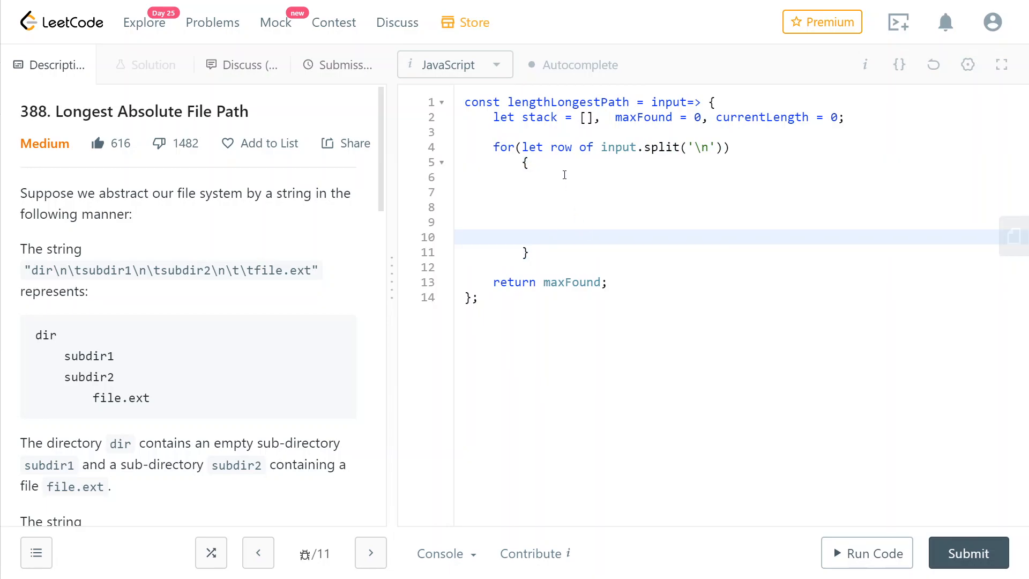
{"action": "type", "text": "const level ="}
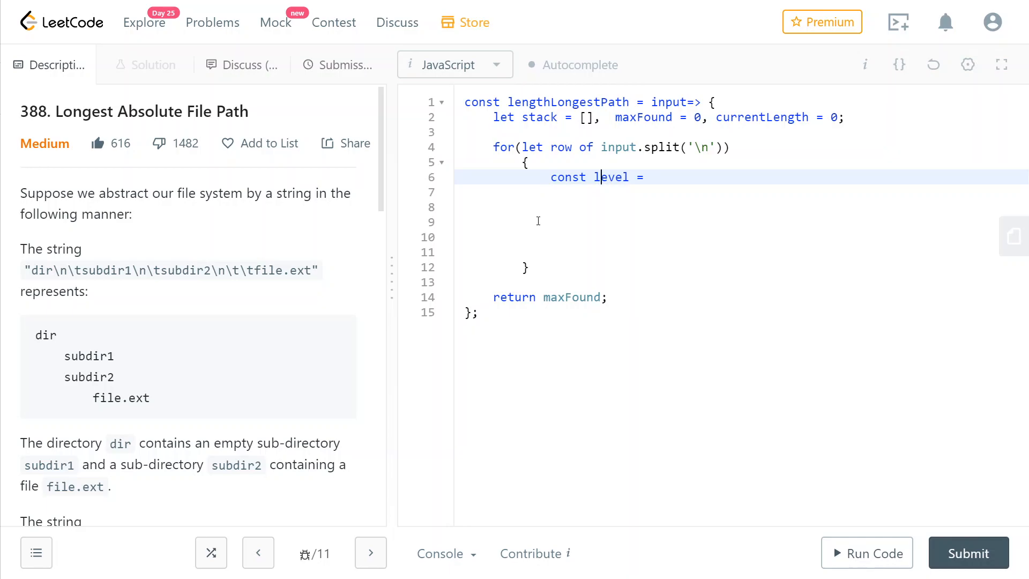
{"action": "type", "text": "row.lastIndexOf('\\t')+1;"}
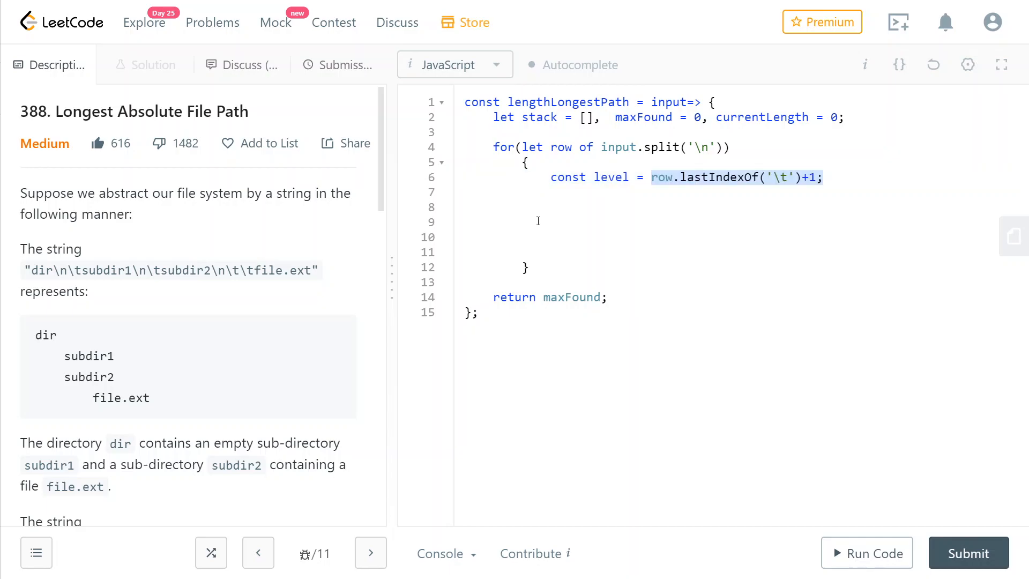
{"action": "left_click", "coordinate": [721, 177]}
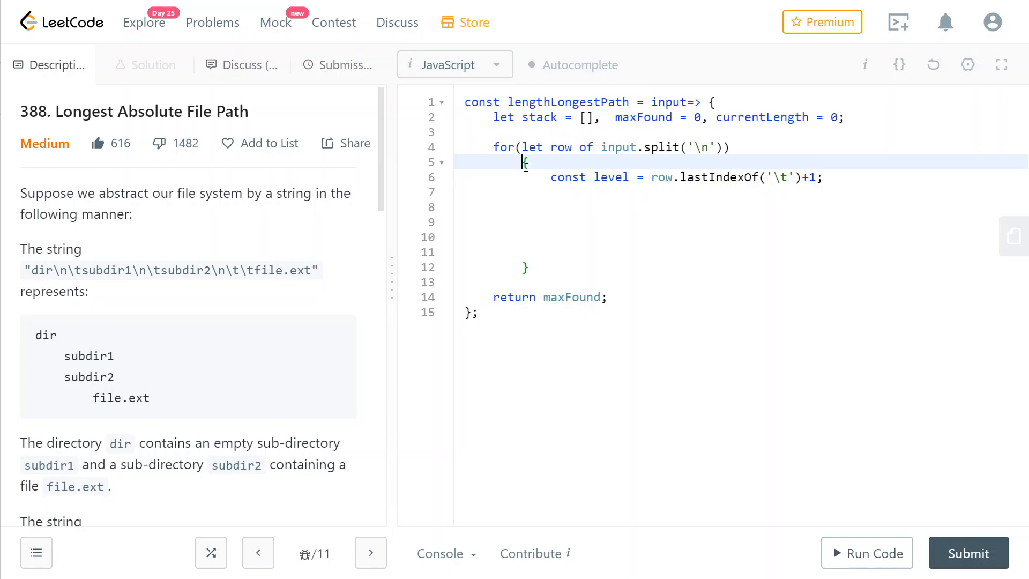
- Add while(level<stack.length) currentLength-=stack.pop(); to discard deeper directories
{"action": "type", "text": "while(level<stack.length)"}
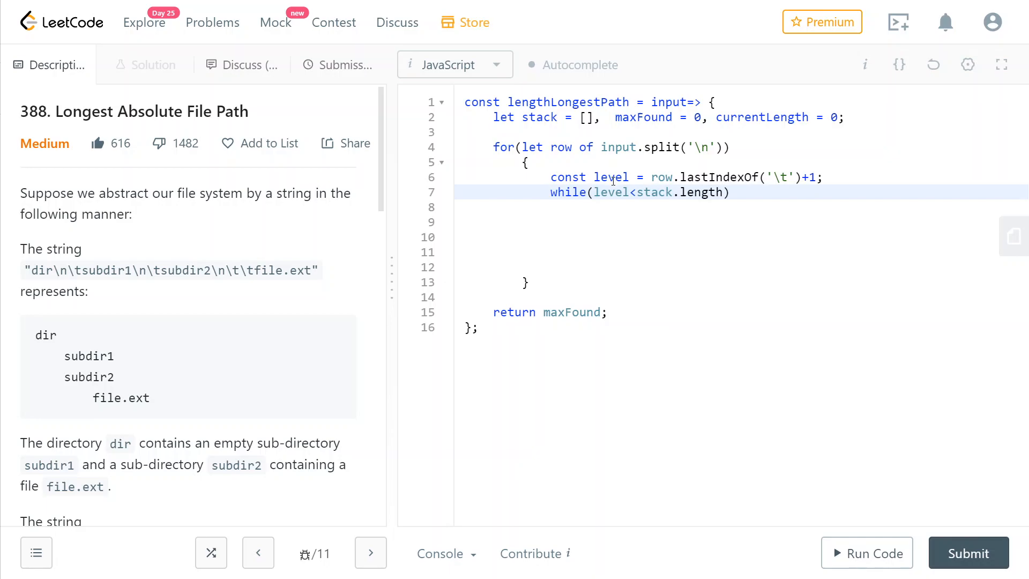
{"action": "type", "text": "currentLength-=stack.pop();"}
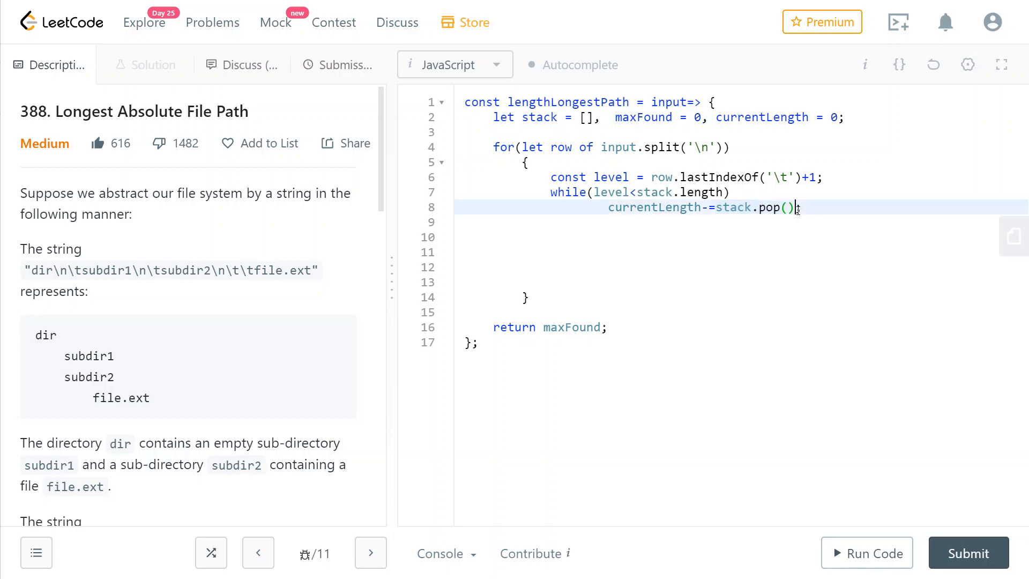
{"action": "type", "text": ";"}
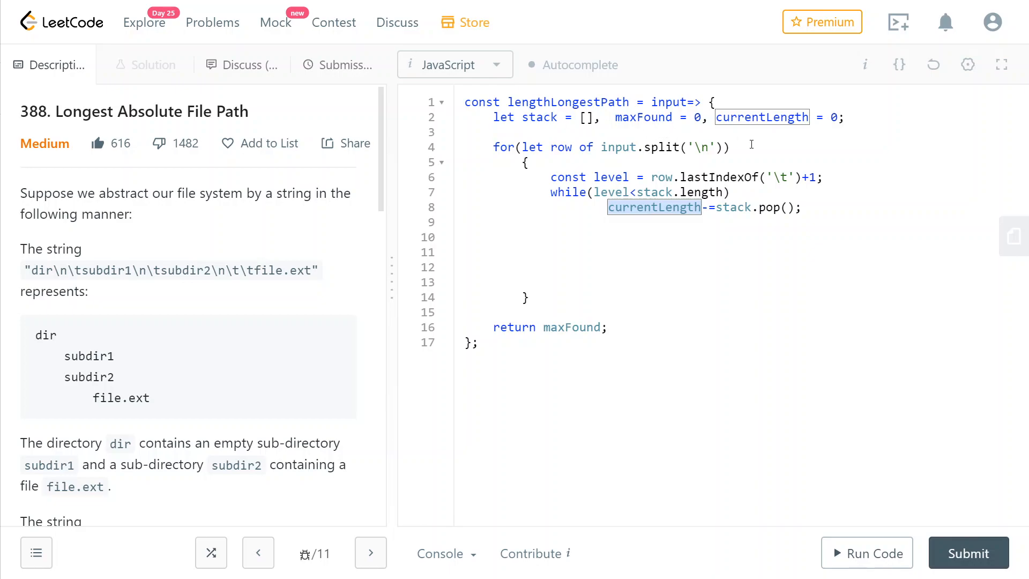
{"action": "left_click", "coordinate": [718, 222]}
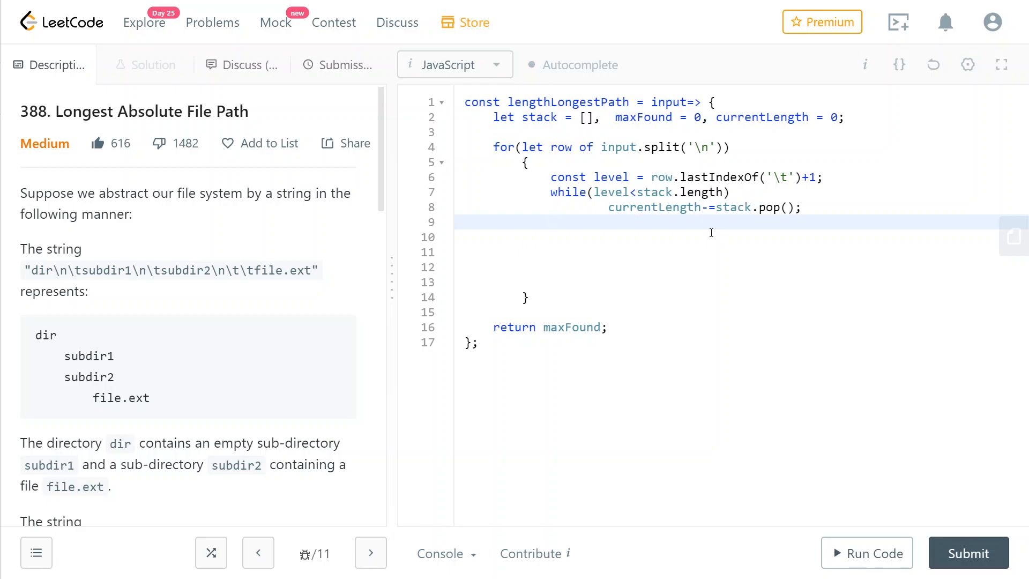
{"action": "left_click", "coordinate": [550, 222]}
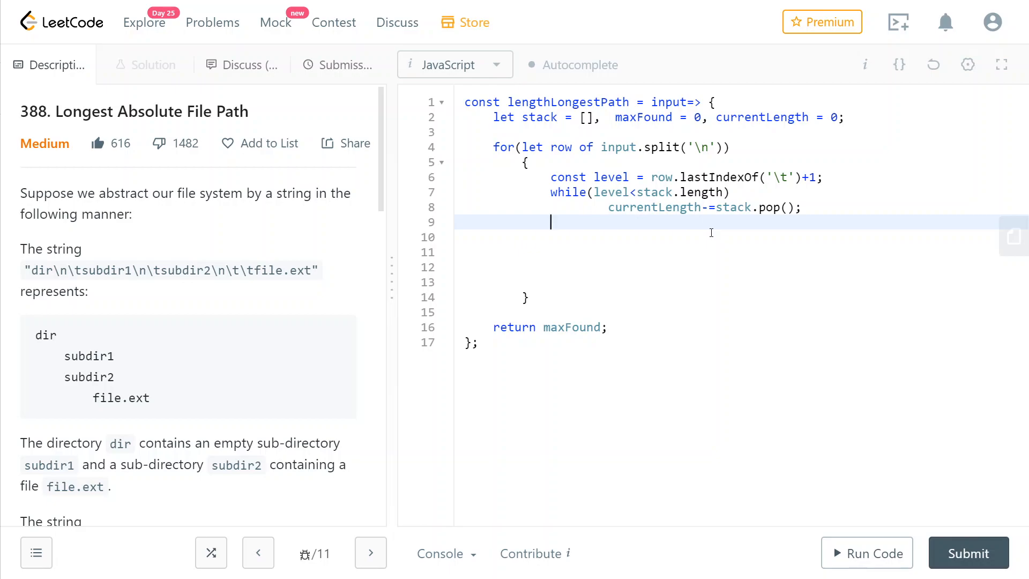
{"action": "mouse_move", "coordinate": [608, 243]}
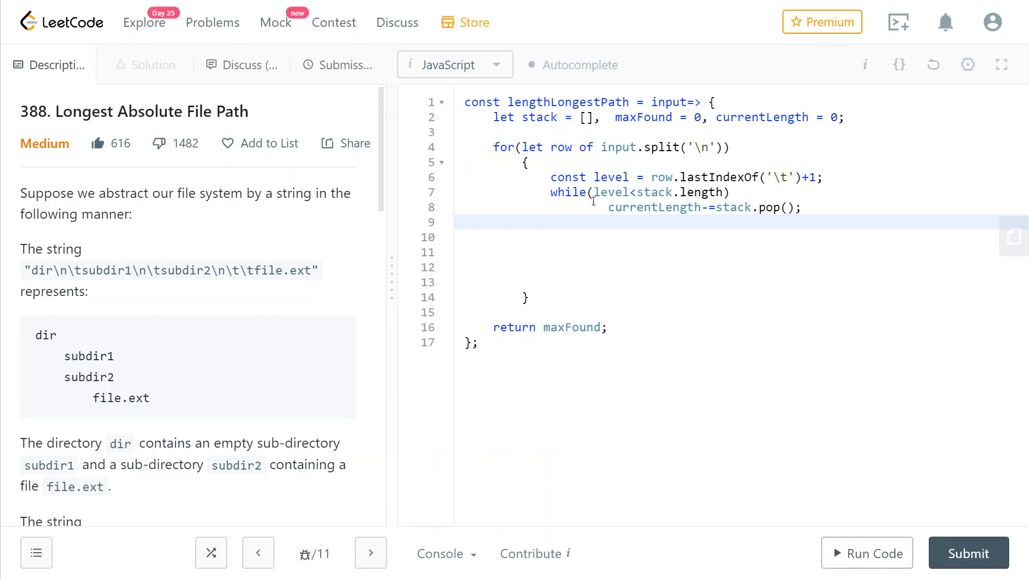
{"action": "mouse_move", "coordinate": [615, 248]}
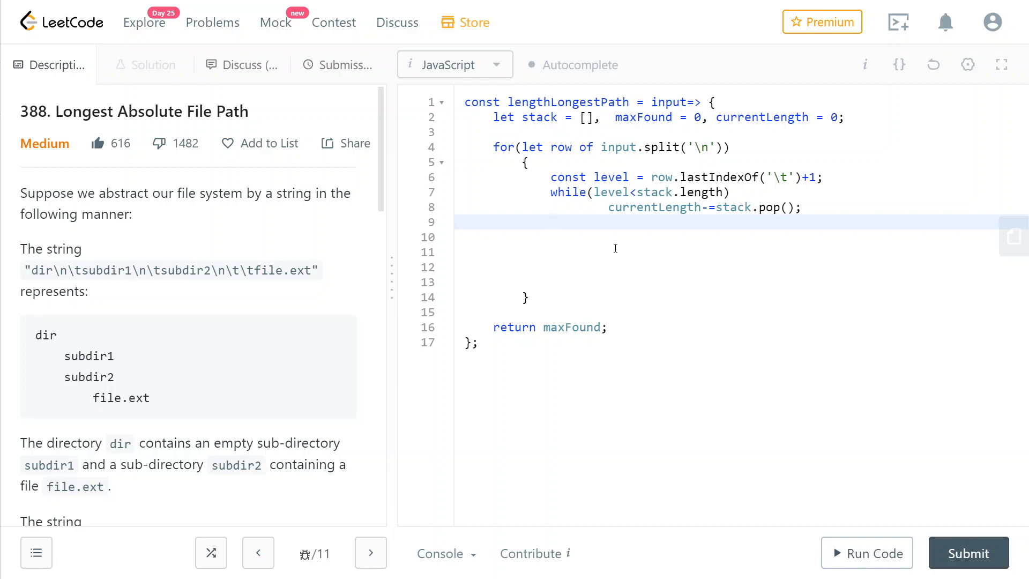
- Compute let lengthOfSegment = row.length-level; and start the if(row.indexOf('.')===-1) directory check
{"action": "type", "text": "let lengthOfSegment = row.length-level;"}
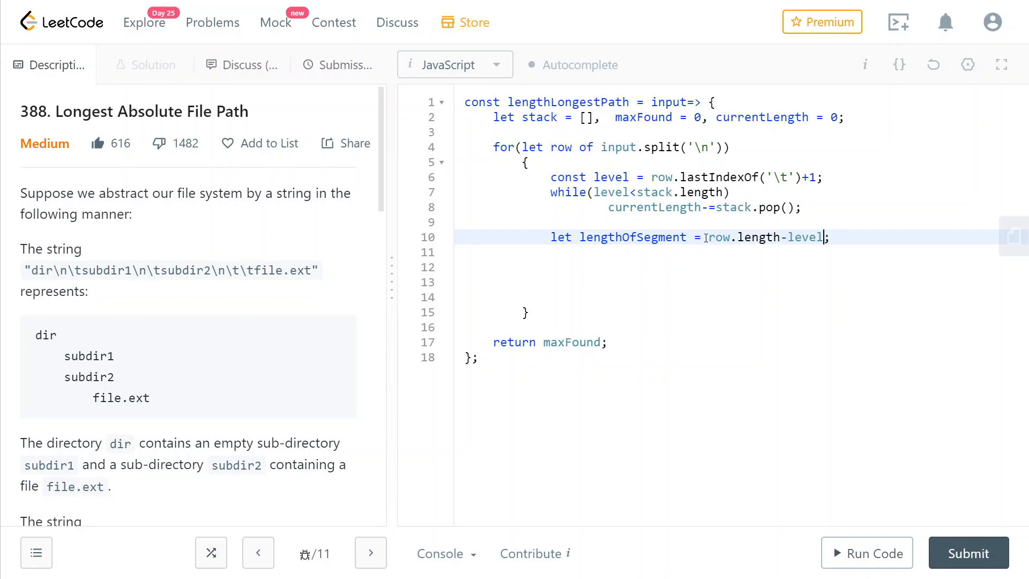
{"action": "double_click", "coordinate": [745, 236]}
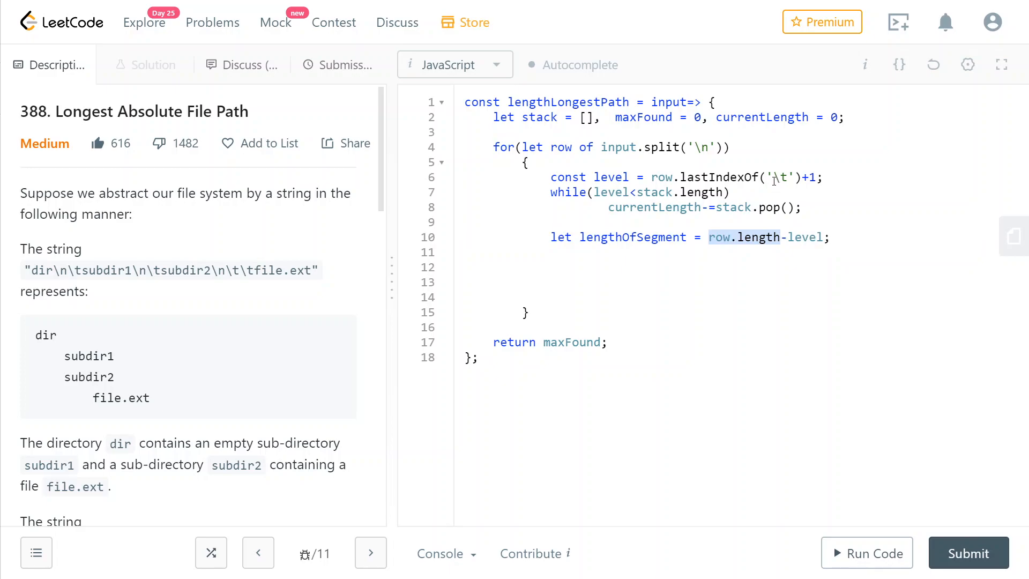
{"action": "left_click", "coordinate": [784, 177]}
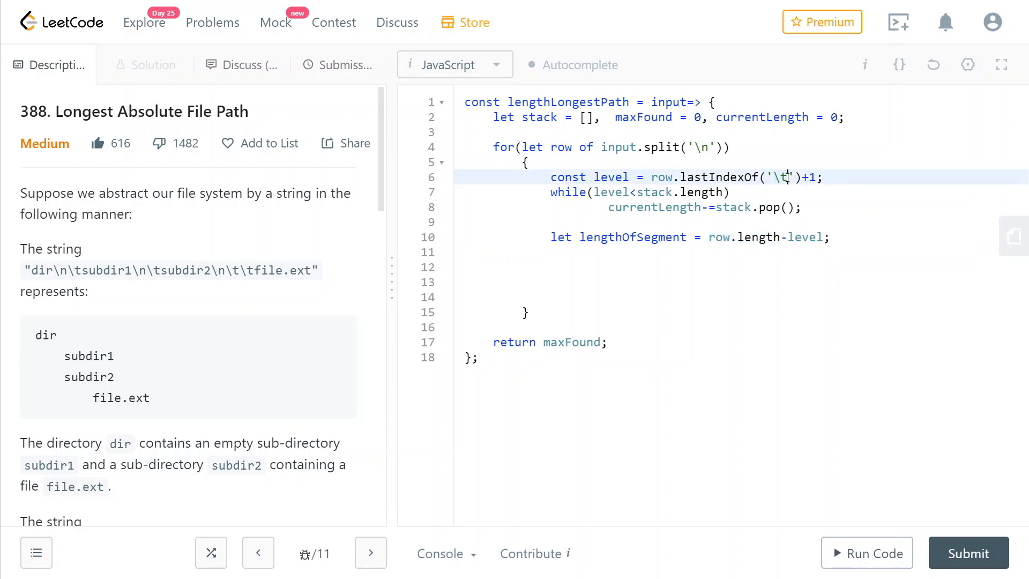
{"action": "double_click", "coordinate": [809, 237]}
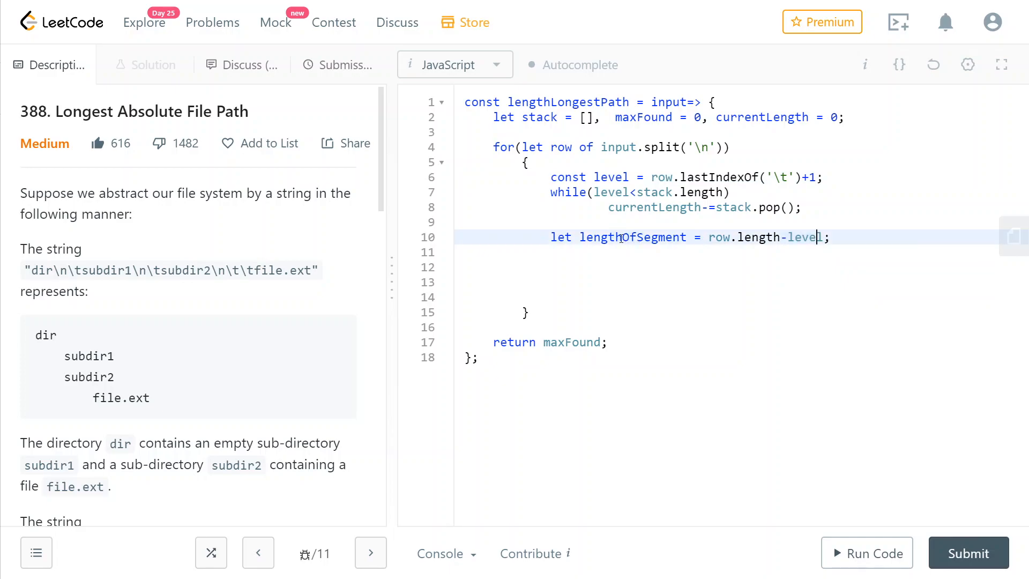
{"action": "double_click", "coordinate": [633, 237]}
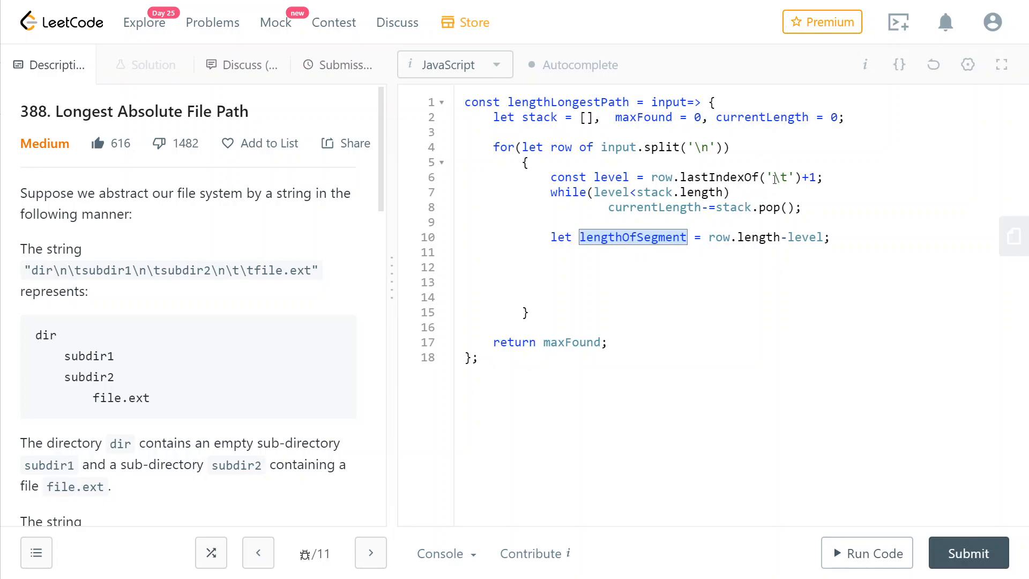
{"action": "type", "text": "if(row.indexOf('.')===-1) //is directory"}
{"action": "type", "text": "stack.push(lengthOfSegment)"}
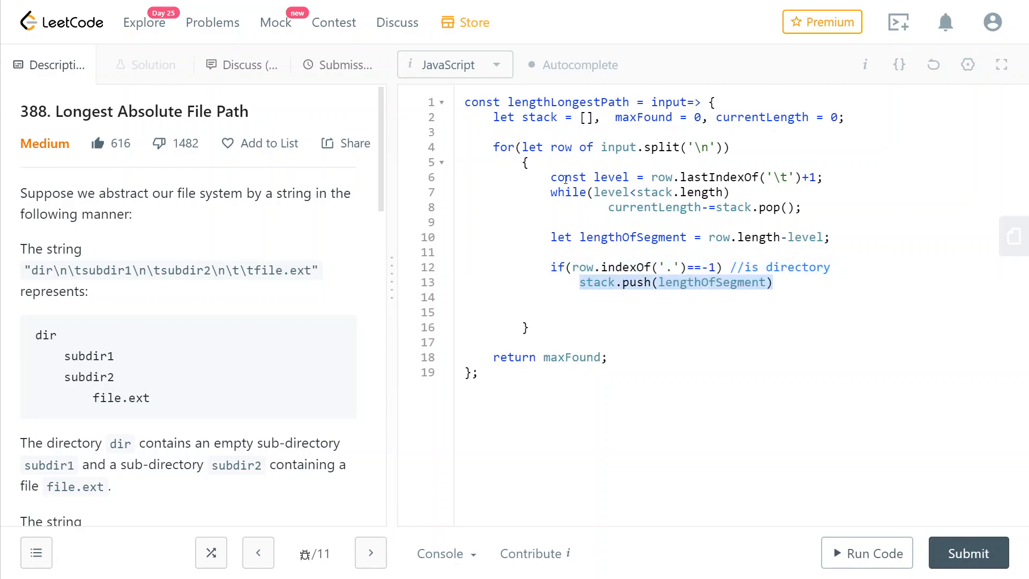
- In the directory branch, add currentLength+=lengthOfSegment alongside the stack push
{"action": "double_click", "coordinate": [539, 117]}
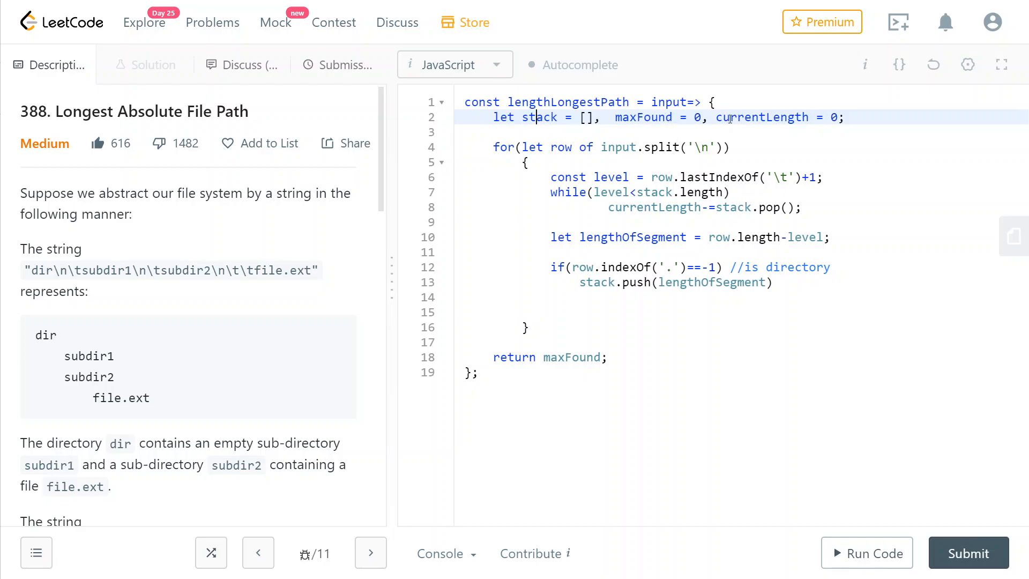
{"action": "type", "text": ", currentLength+=lengthOfSegment;"}
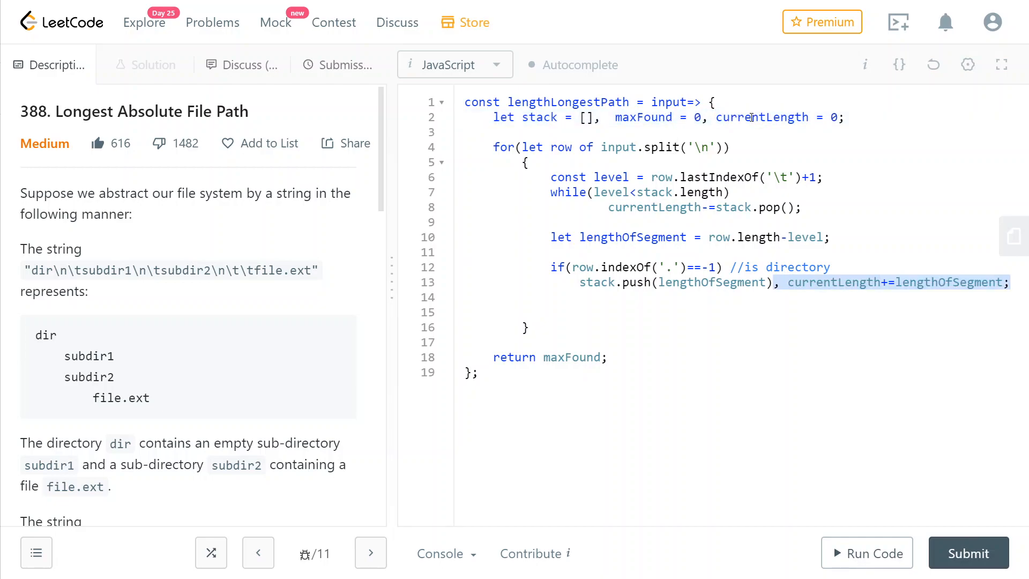
{"action": "mouse_move", "coordinate": [394, 260]}
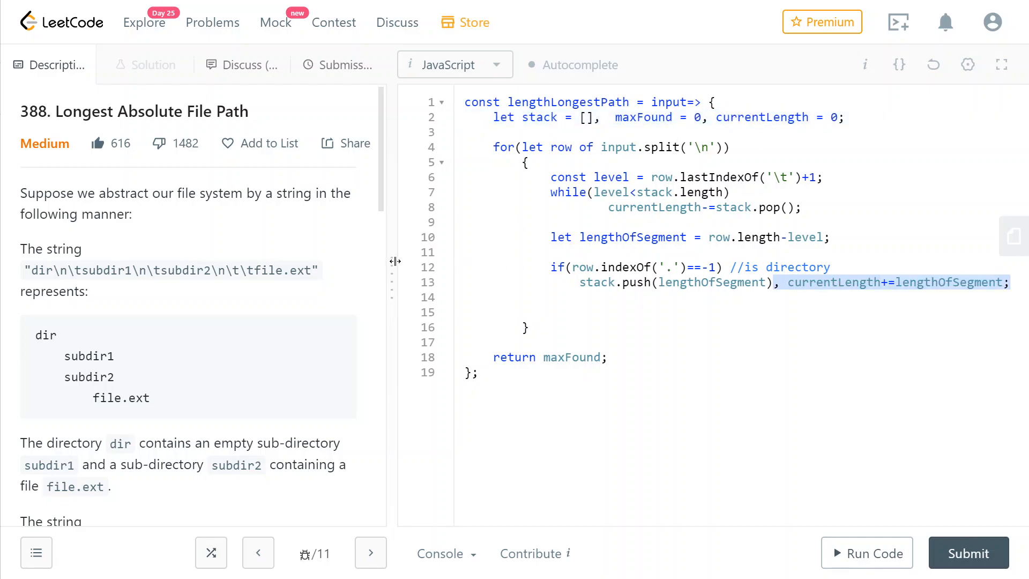
{"action": "left_click", "coordinate": [579, 297]}
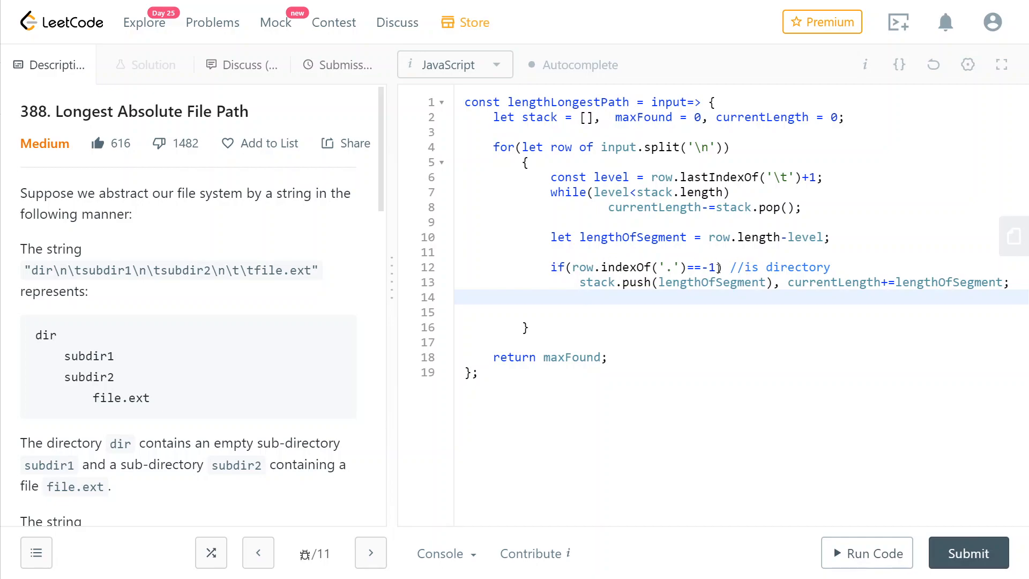
- Add else maxFound = Math.max(maxFound,currentLength+lengthOfSegment+level); for file rows
{"action": "type", "text": "else"}
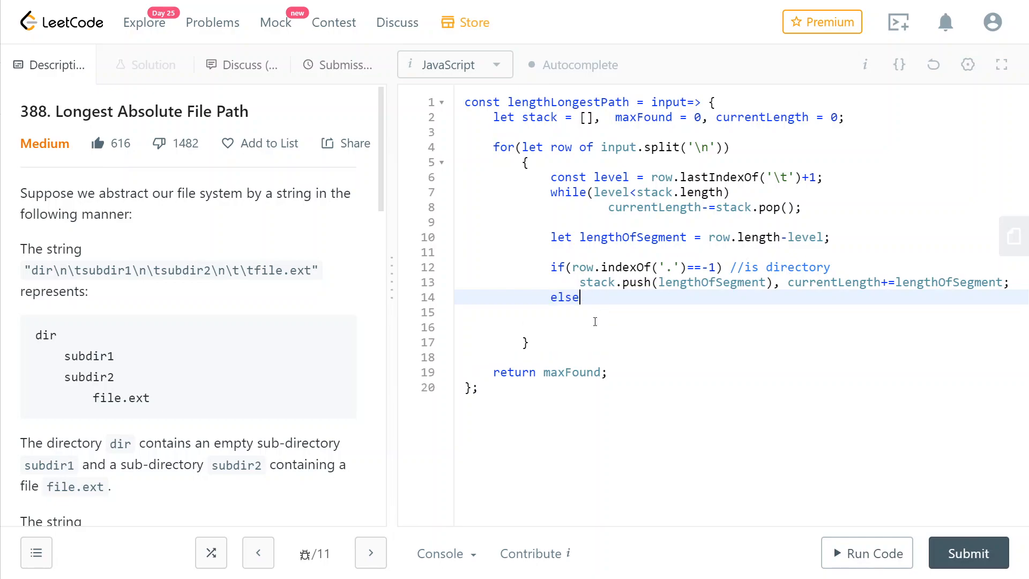
{"action": "type", "text": "maxFound ="}
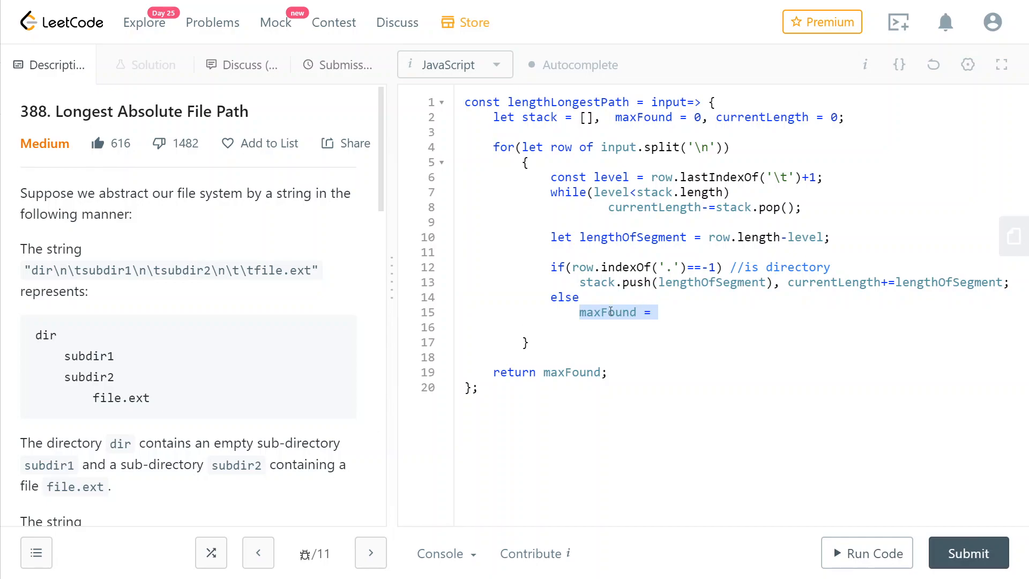
{"action": "left_click", "coordinate": [587, 312]}
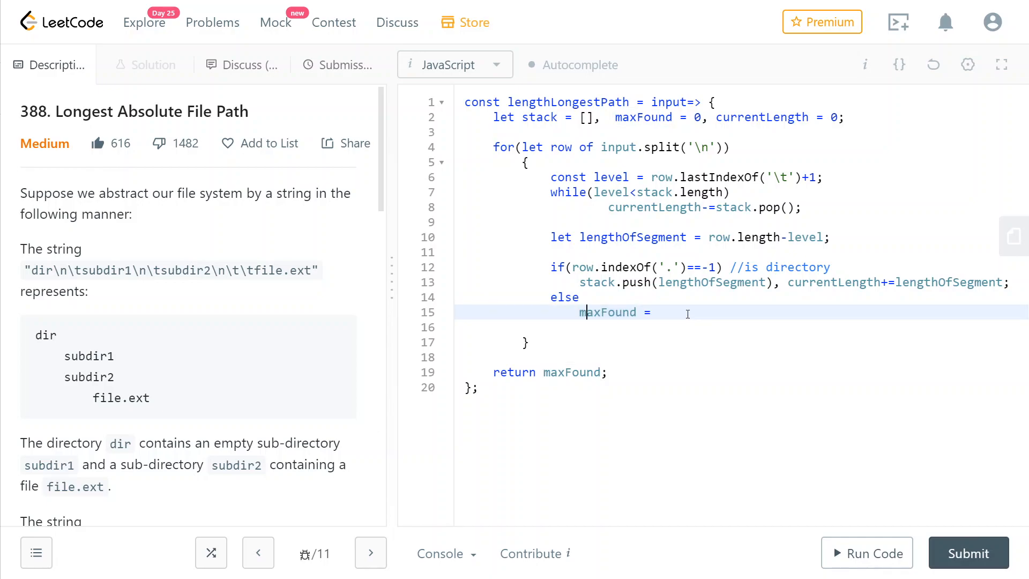
{"action": "type", "text": "Math.max(maxFound);"}
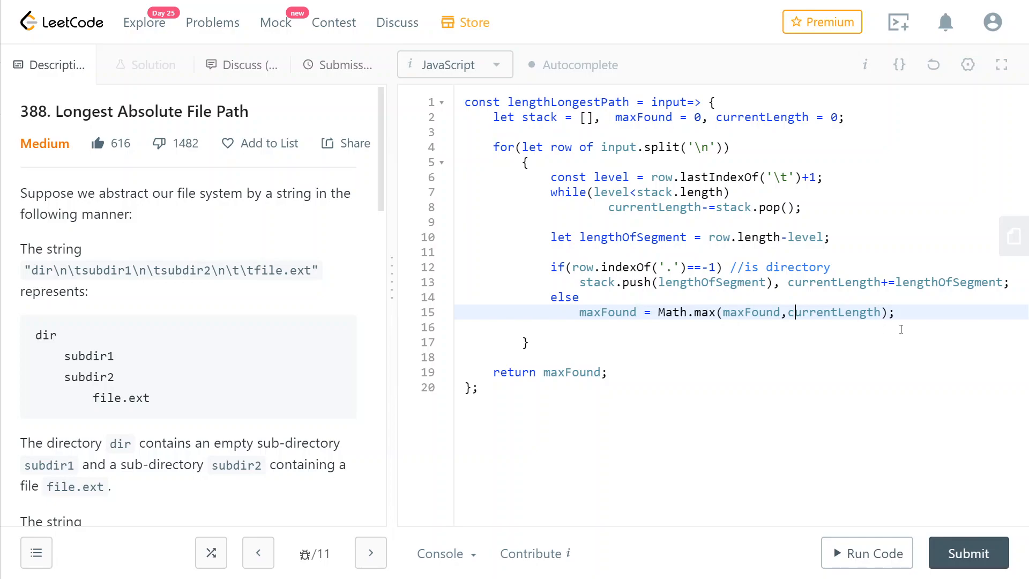
{"action": "type", "text": "+lengthOfSegment"}
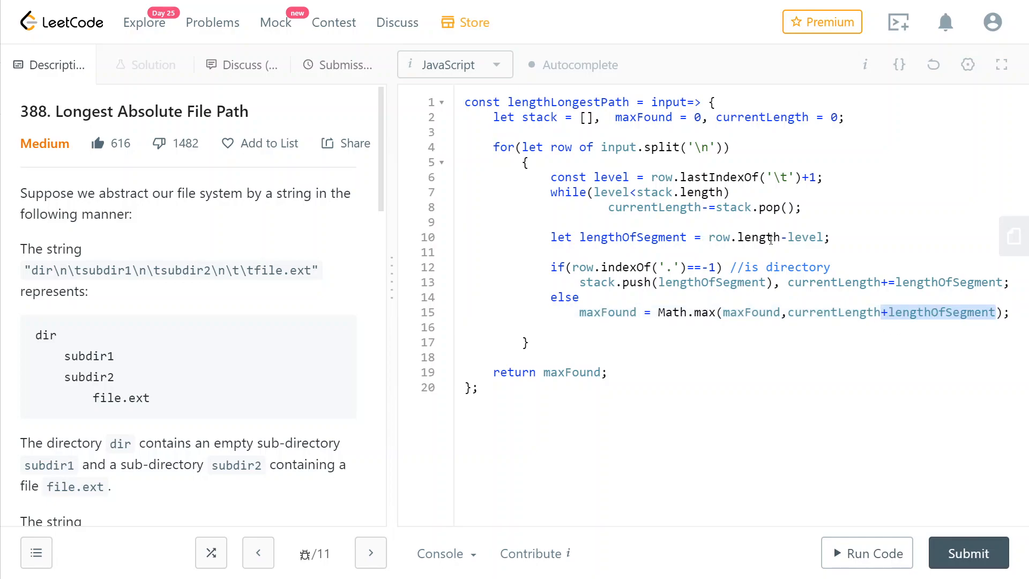
{"action": "mouse_move", "coordinate": [858, 336]}
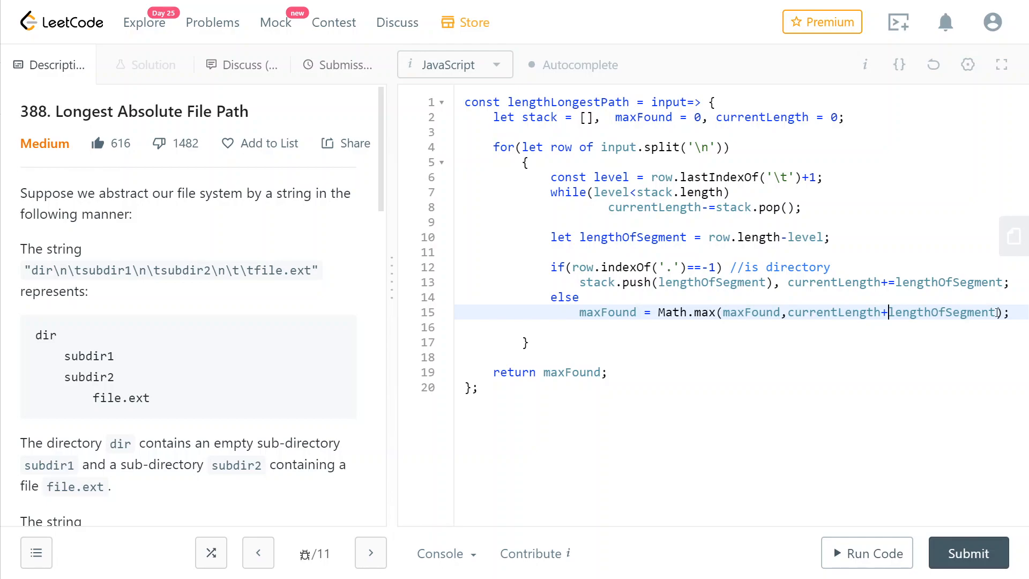
{"action": "type", "text": "+level"}
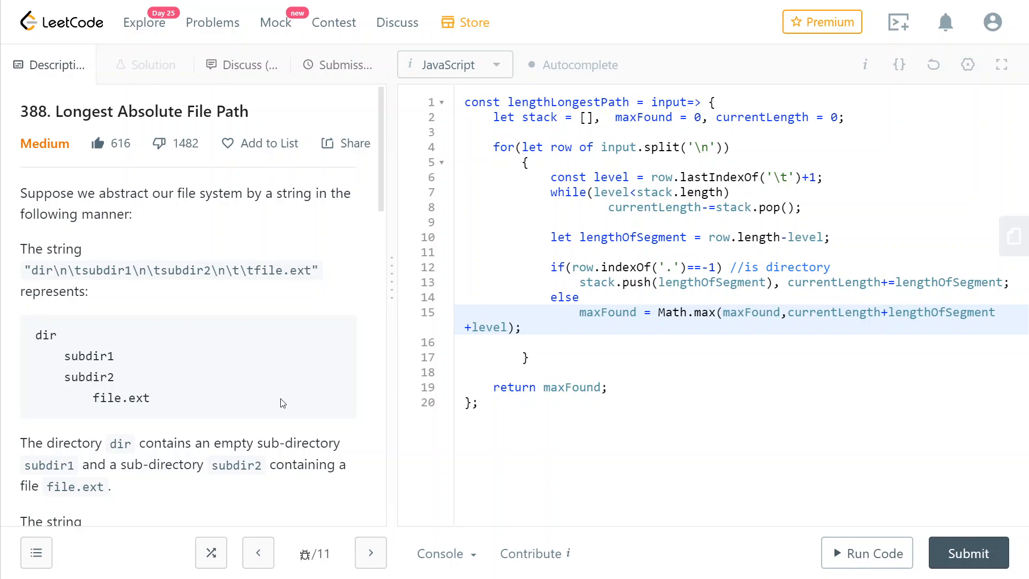
{"action": "scroll", "scroll_direction": "down", "scroll_amount": 3}
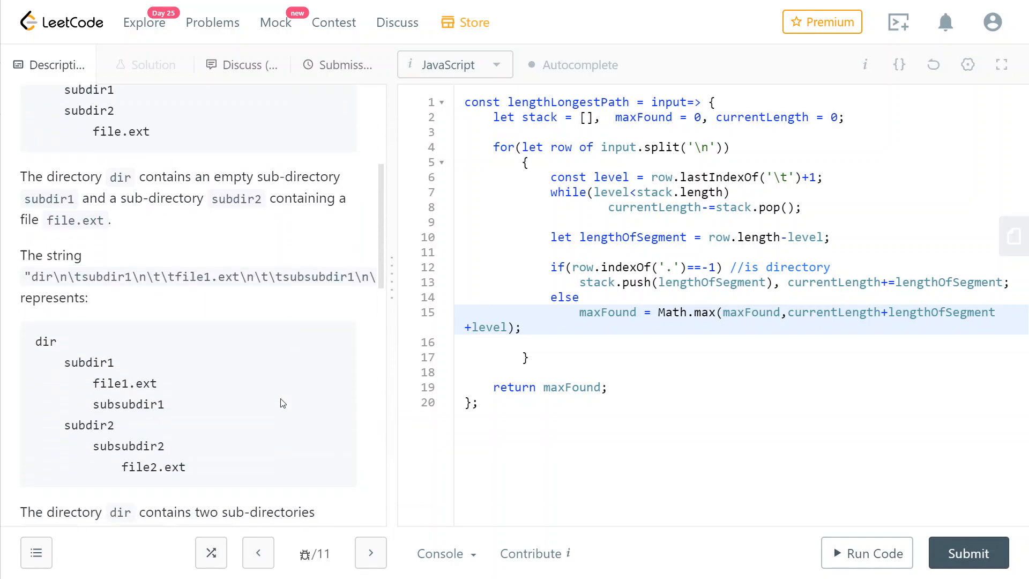
{"action": "scroll", "scroll_direction": "down", "scroll_amount": 3}
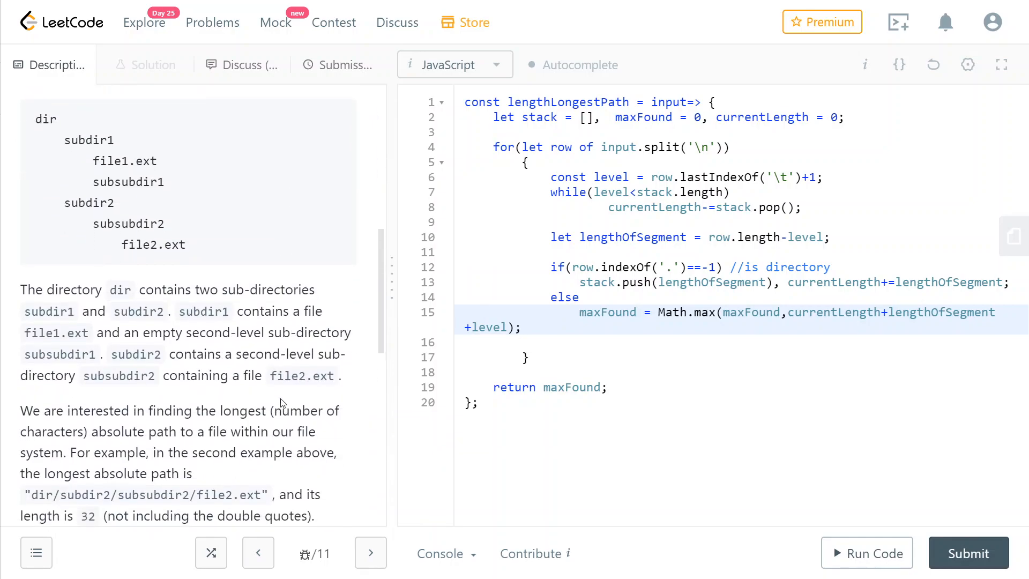
{"action": "scroll", "scroll_direction": "down", "scroll_amount": 3}
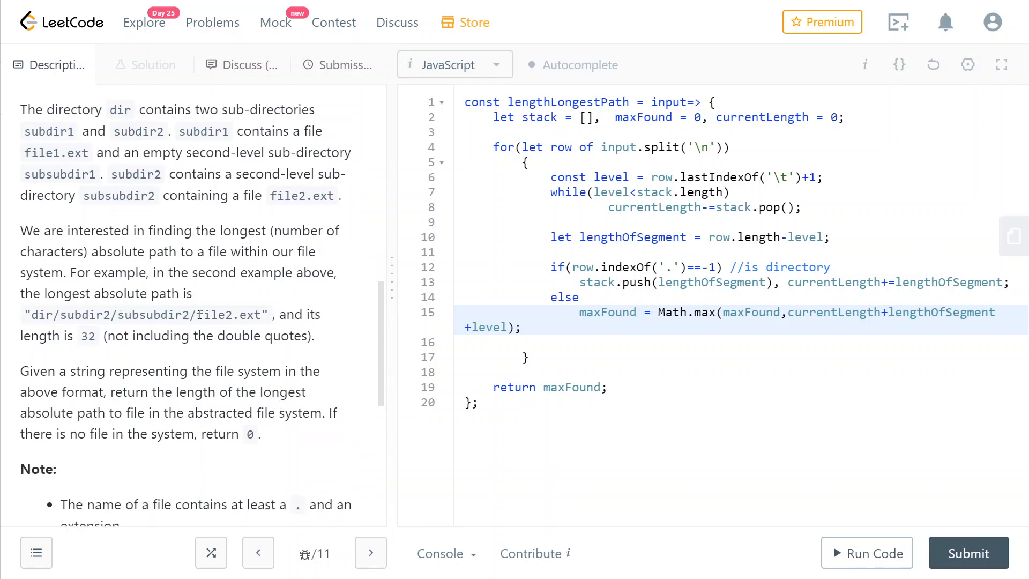
{"action": "double_click", "coordinate": [206, 314]}
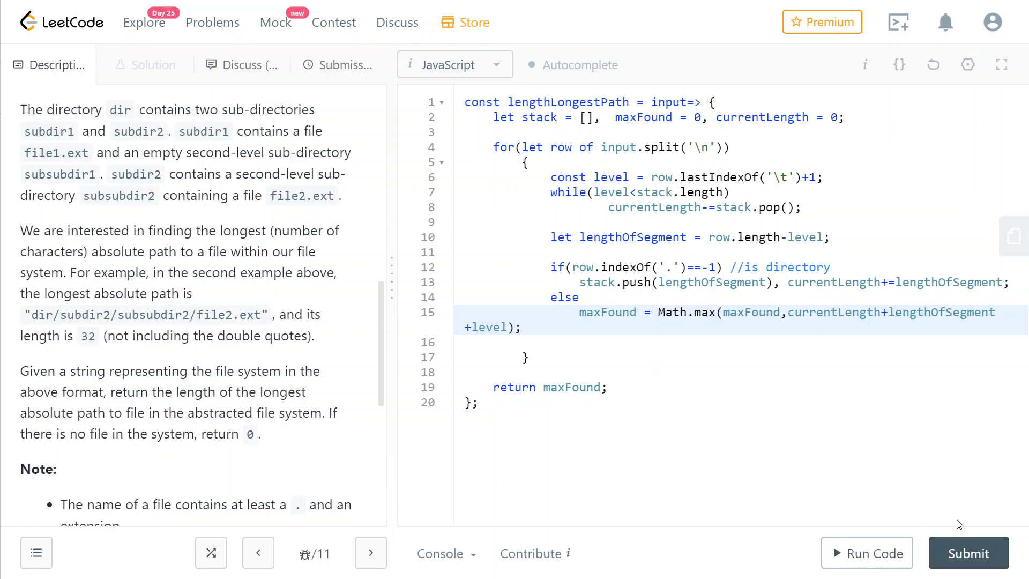
- Submit the solution and get an Accepted result running in 64 ms
{"action": "left_click", "coordinate": [968, 552]}
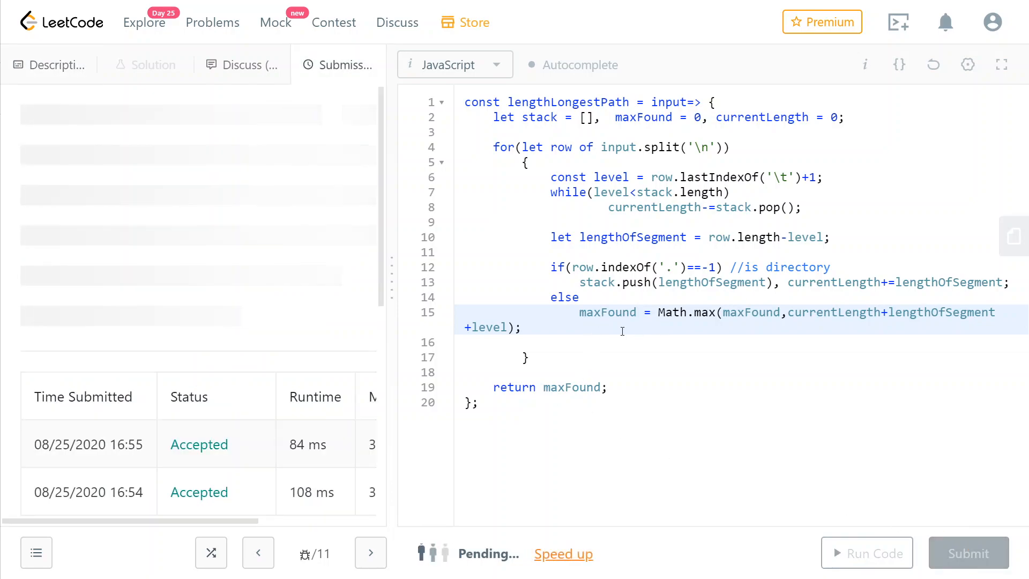
{"action": "left_click", "coordinate": [968, 552]}
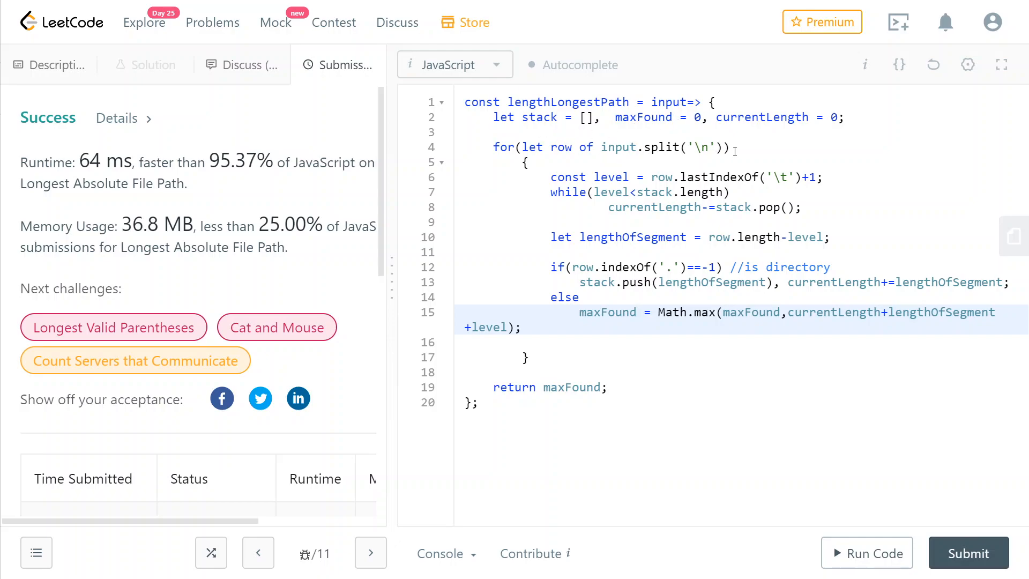
{"action": "mouse_move", "coordinate": [653, 165]}
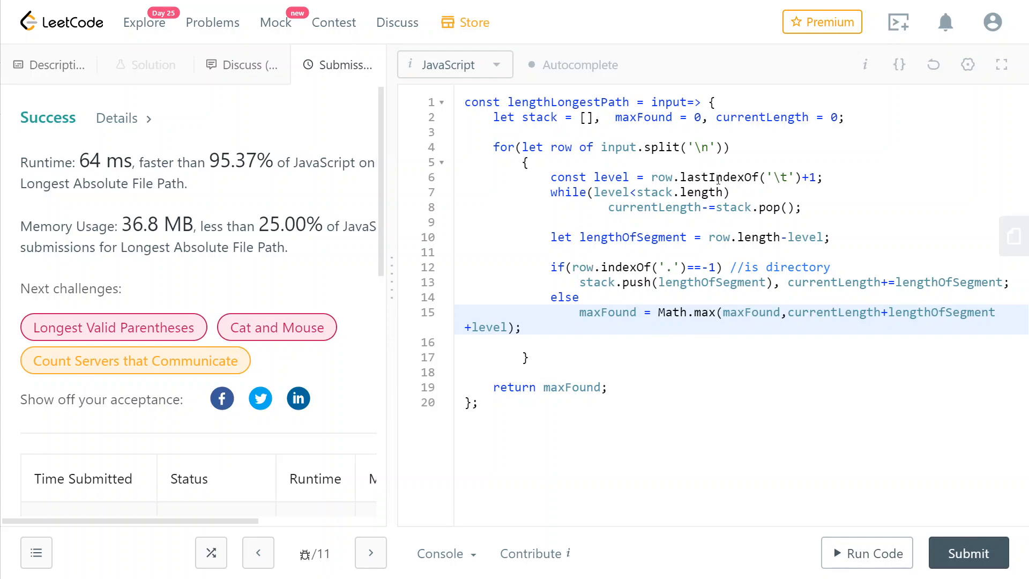
{"action": "mouse_move", "coordinate": [228, 191]}
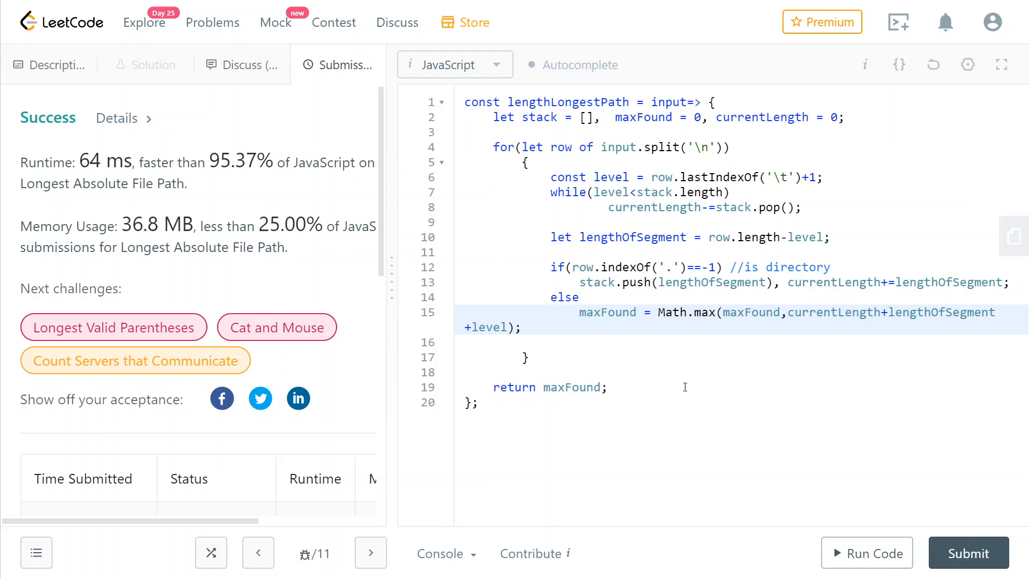
{"action": "mouse_move", "coordinate": [618, 370]}
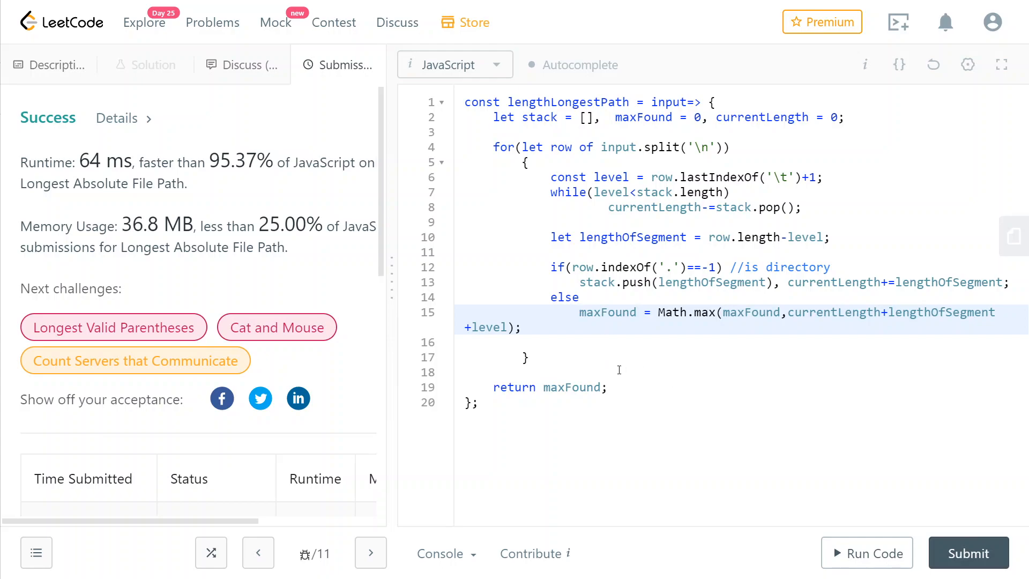
{"action": "mouse_move", "coordinate": [843, 456]}
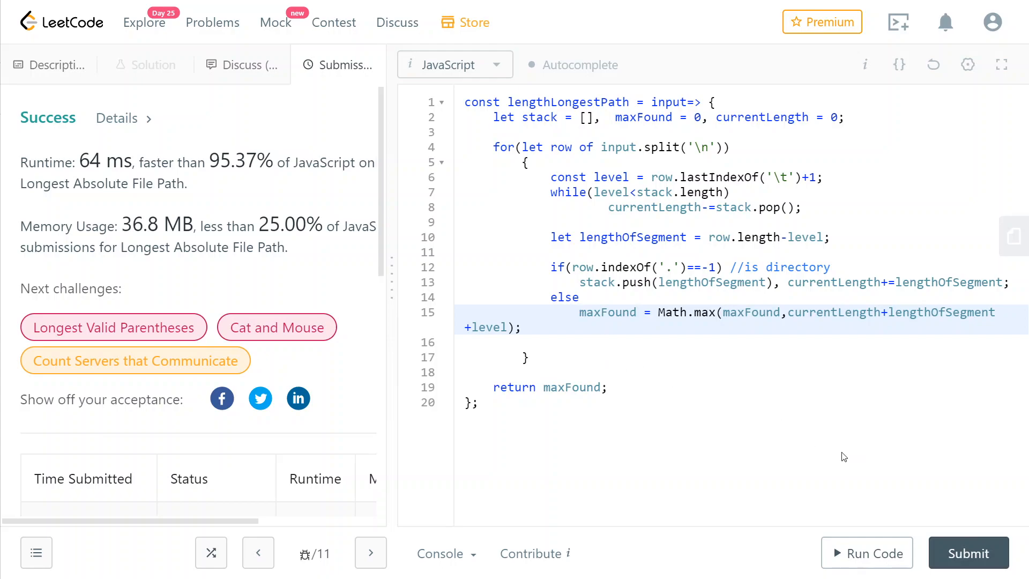
{"action": "mouse_move", "coordinate": [822, 381]}
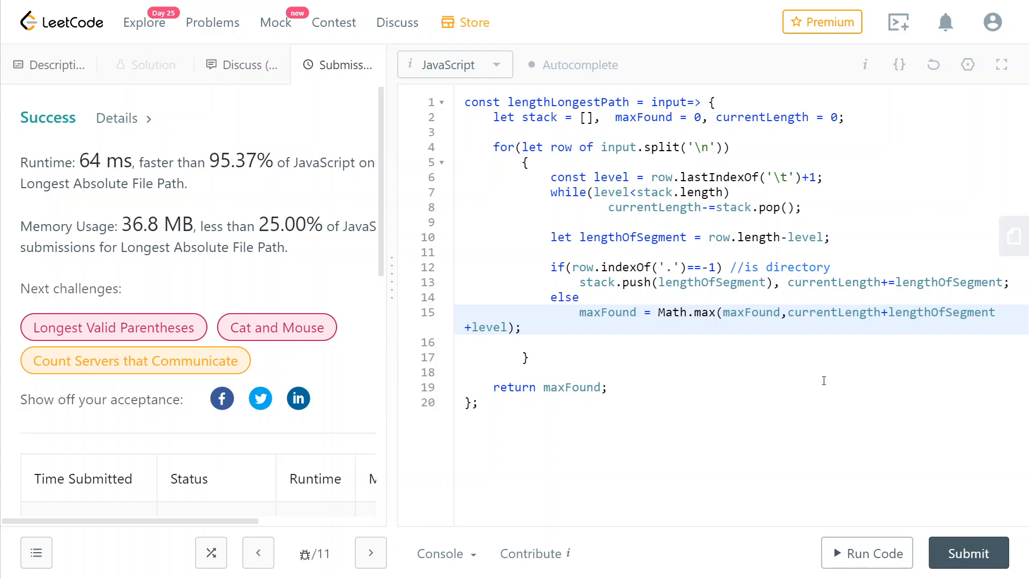